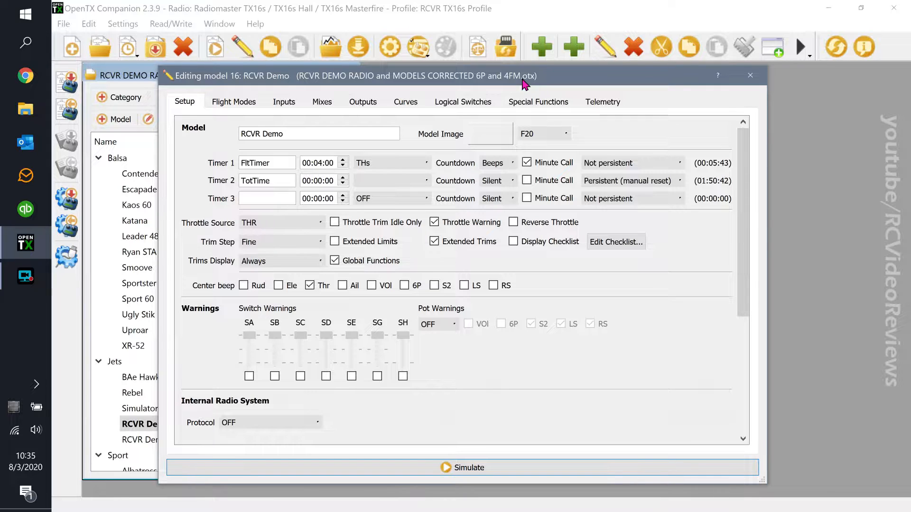
Open the RCVR Demo model's Logical Switches tab to edit the empty L01.
left_click(463, 101)
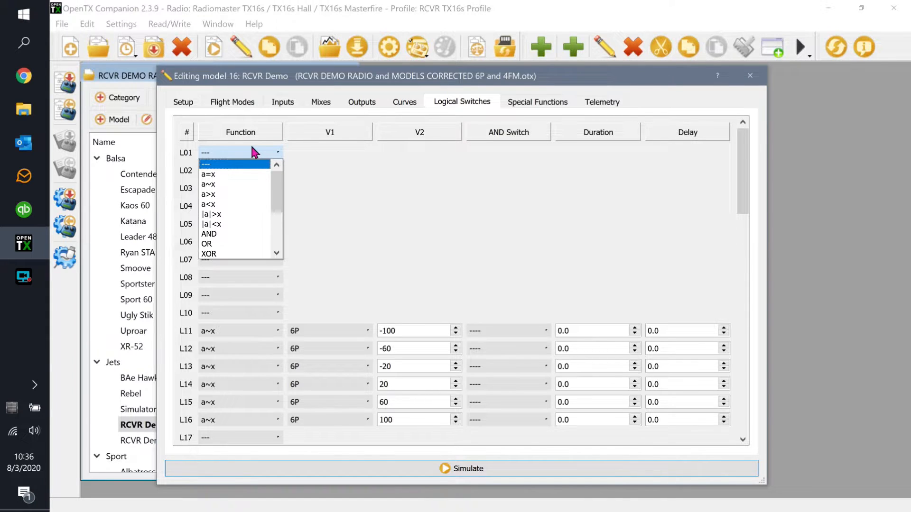
mouse_move(236, 204)
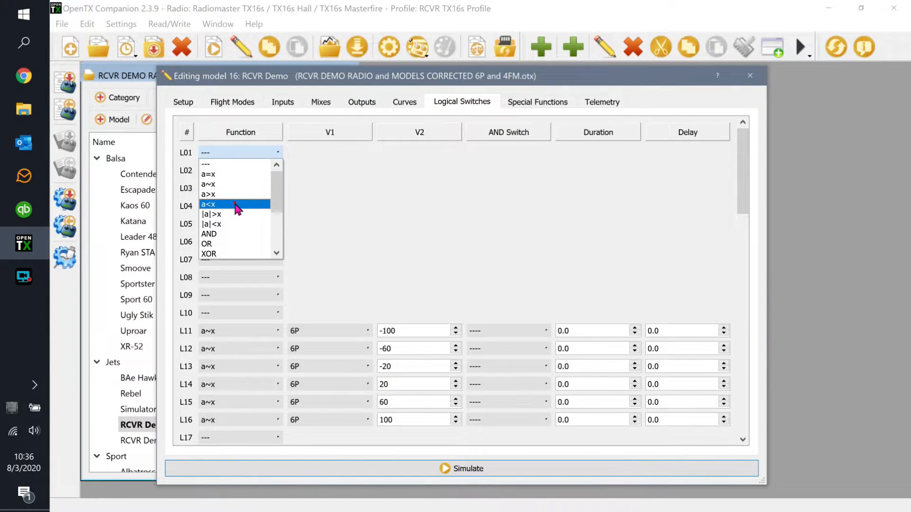
Set L01 to a<x comparing I3:Thr against -99, with AND switch SH↑.
left_click(209, 204)
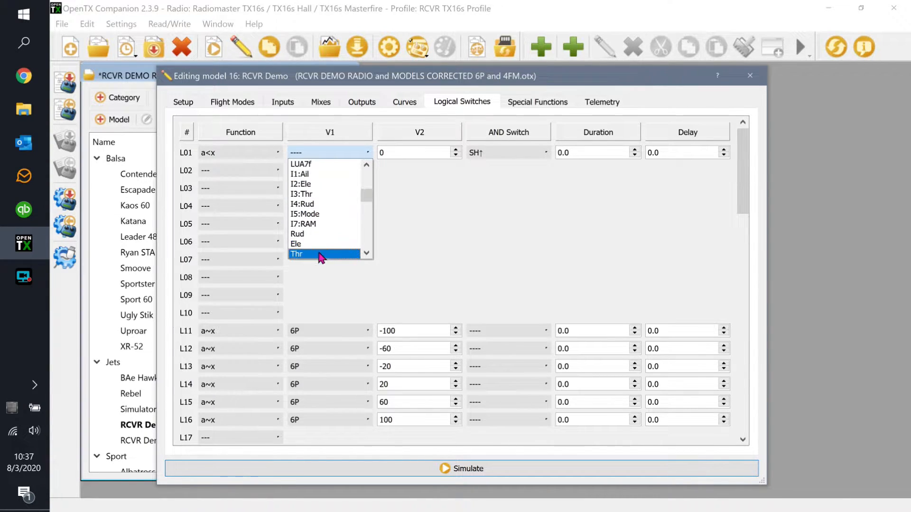
left_click(324, 254)
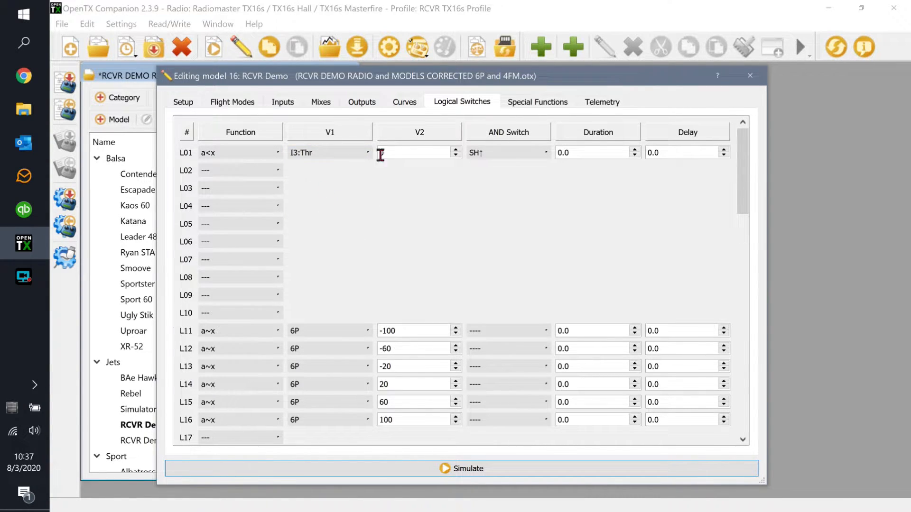
type("-")
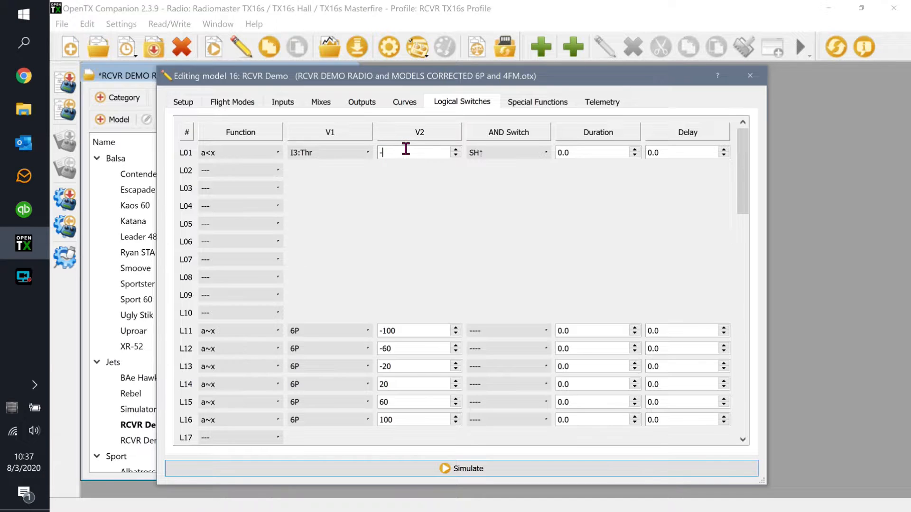
type("-99")
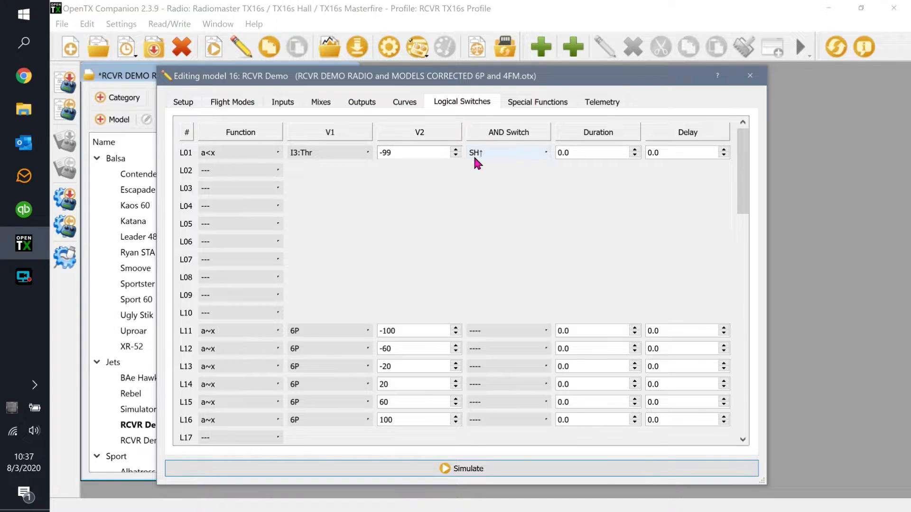
left_click(415, 153)
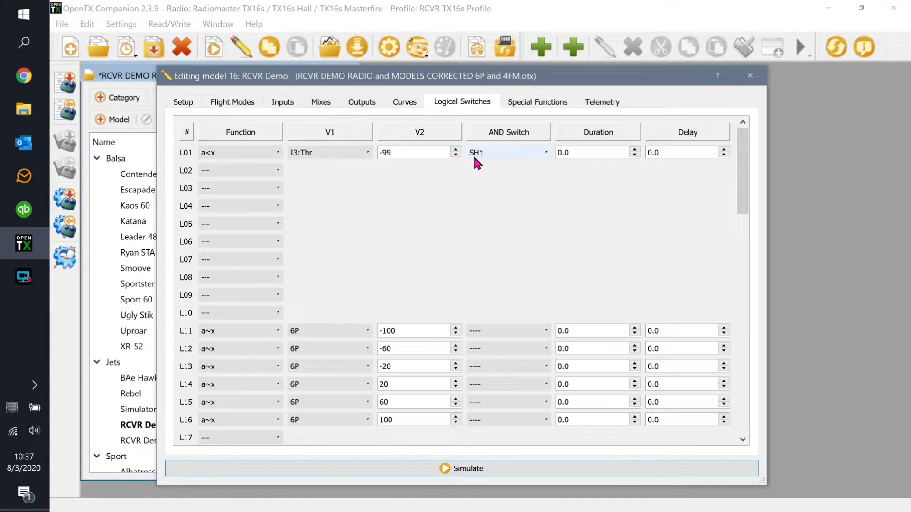
left_click(413, 152)
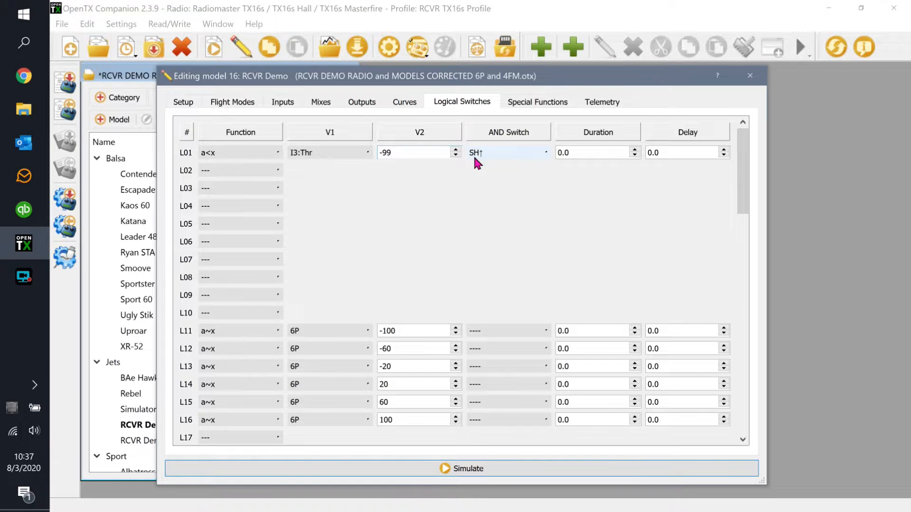
left_click(416, 153)
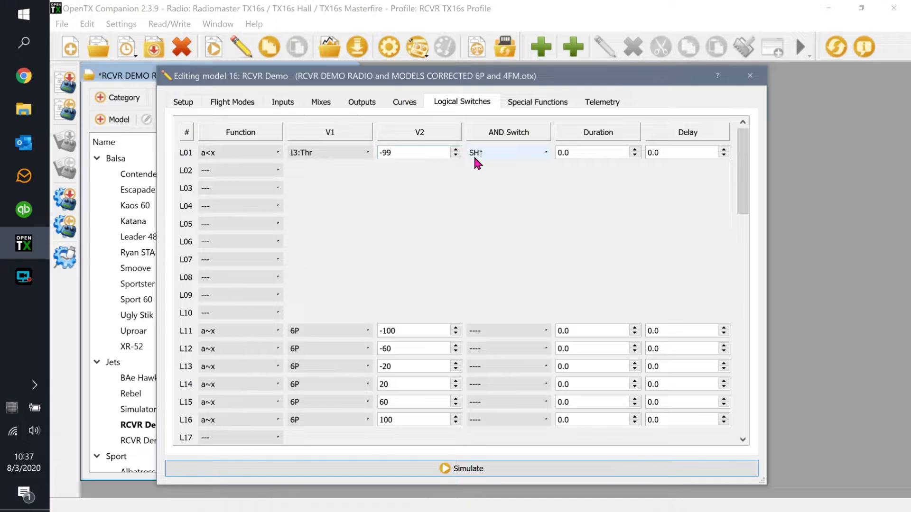
left_click(418, 153)
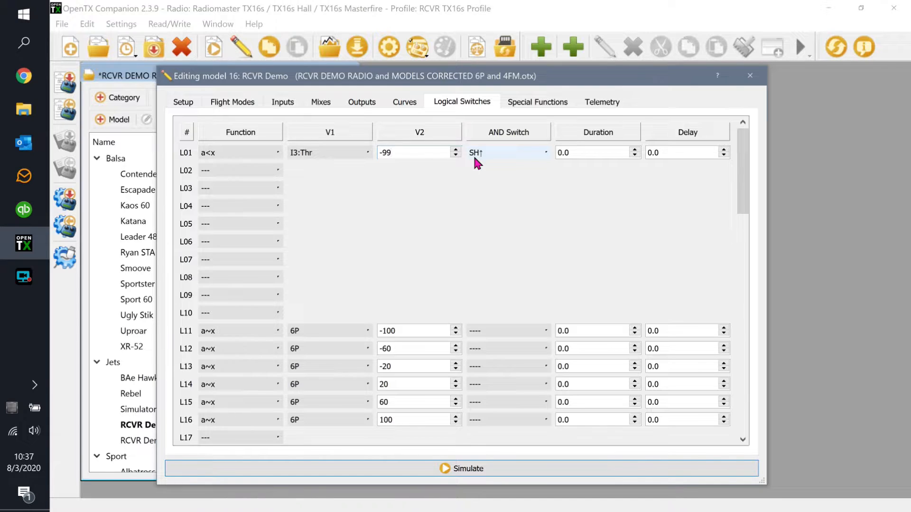
left_click(407, 153)
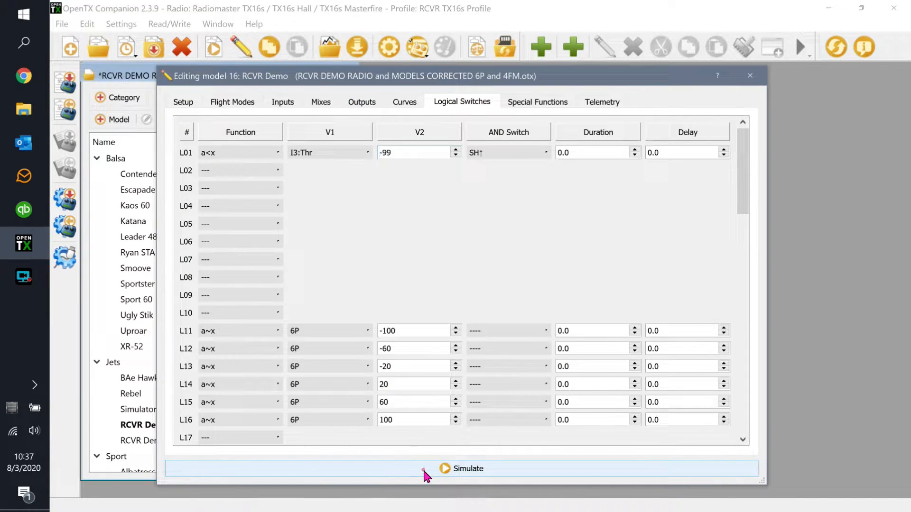
Launch the Radio Simulator and show its Radio Outputs window.
left_click(460, 469)
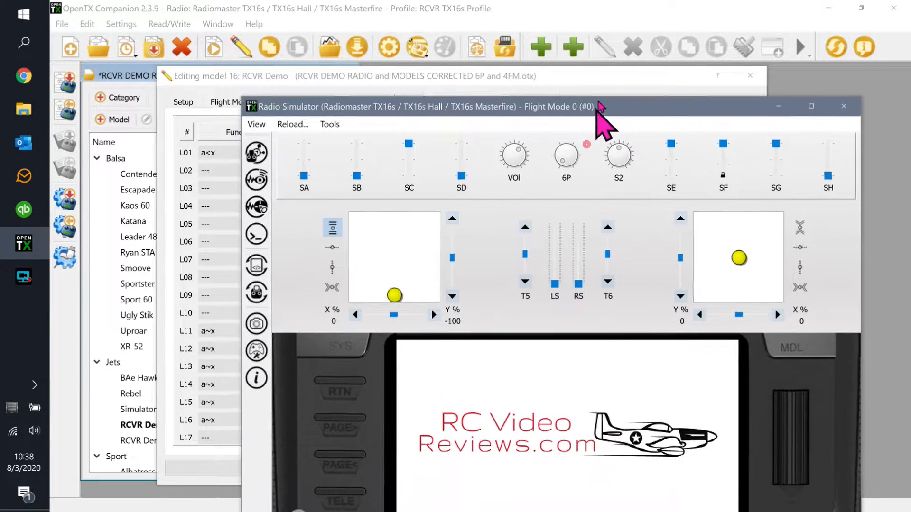
left_click(289, 52)
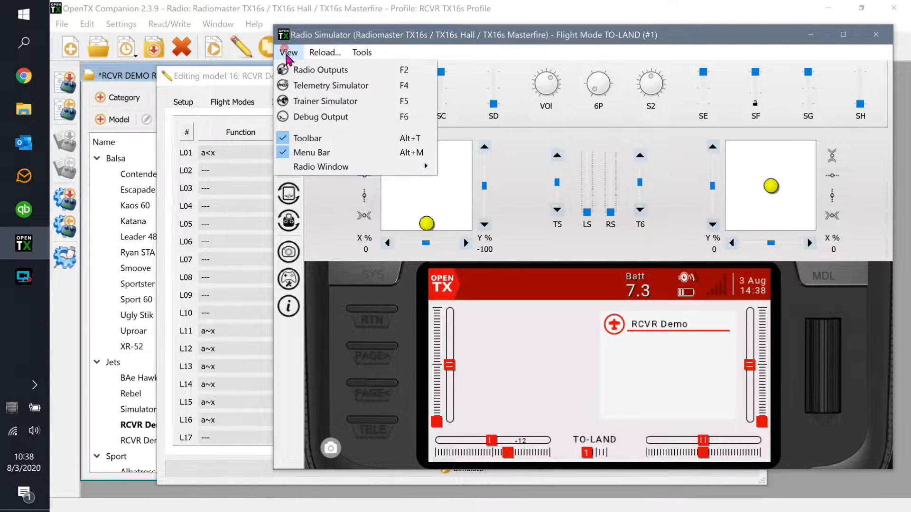
left_click(320, 70)
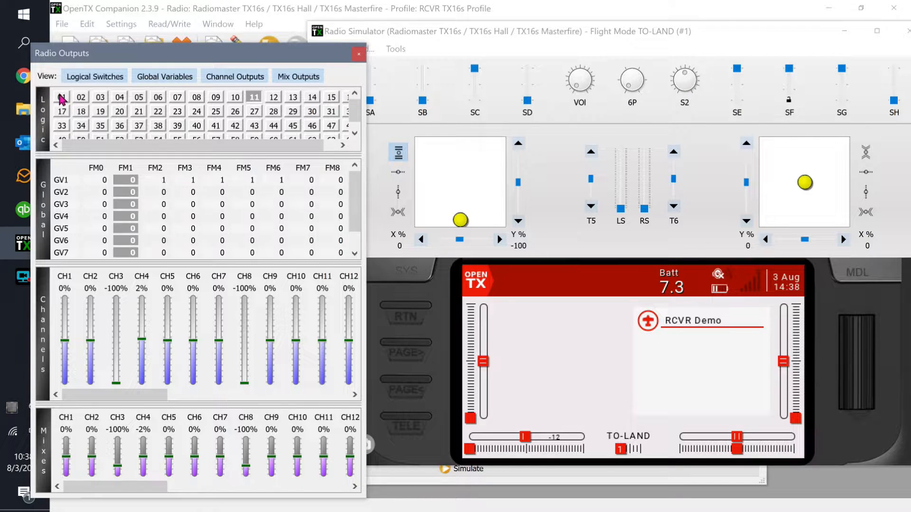
mouse_move(897, 132)
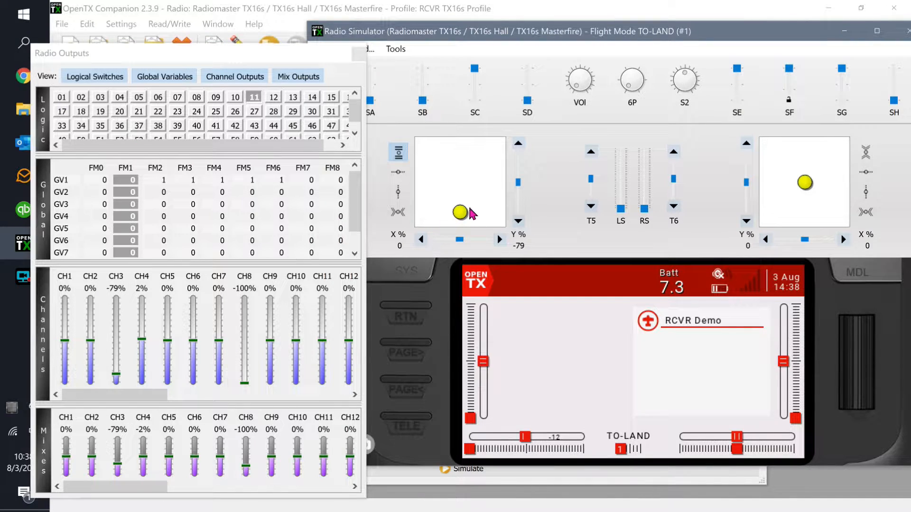
mouse_move(62, 105)
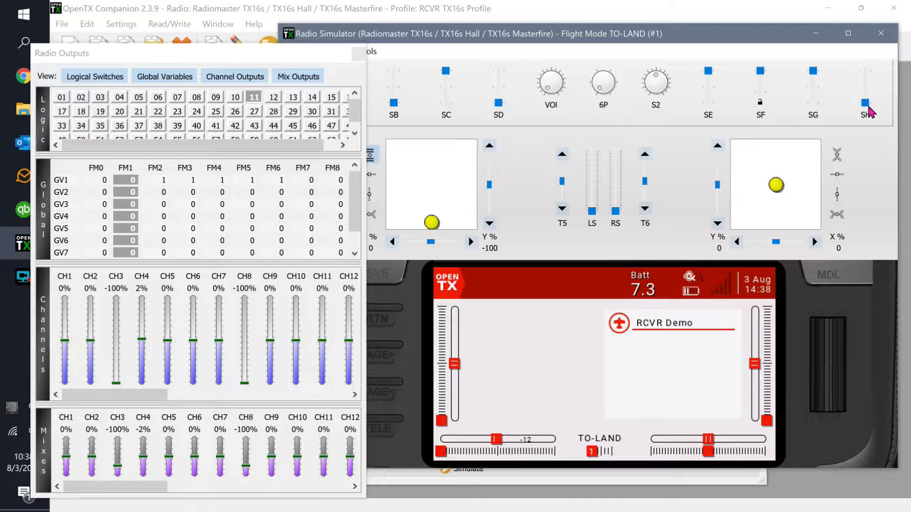
Flip SH in the simulator so logical switch L01 turns on at -100 throttle.
left_click(867, 96)
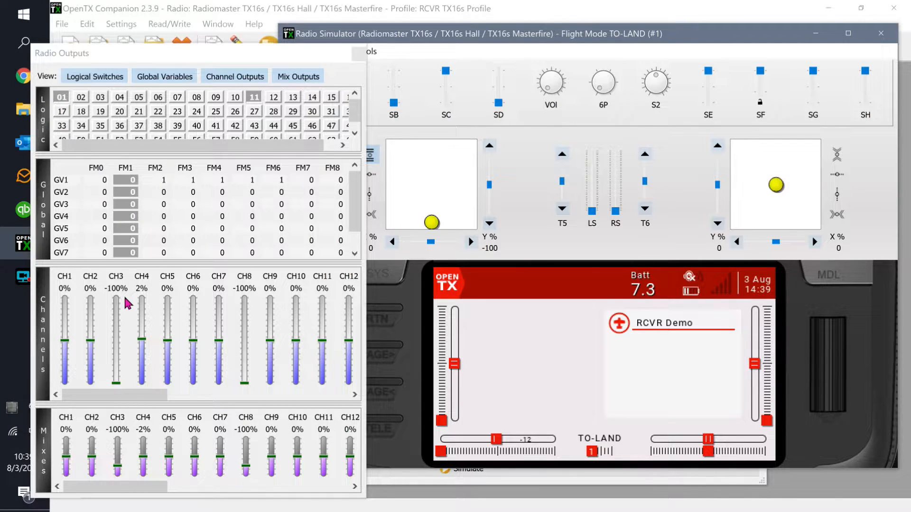
mouse_move(110, 296)
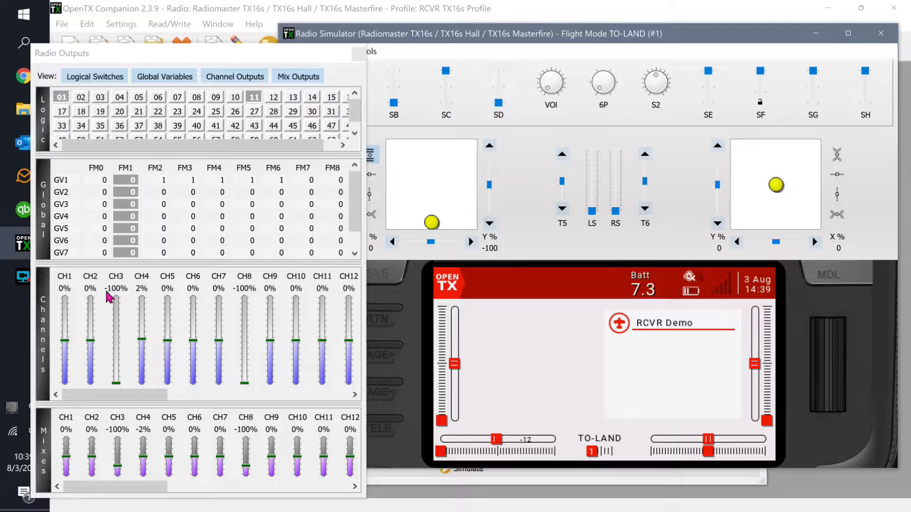
mouse_move(114, 297)
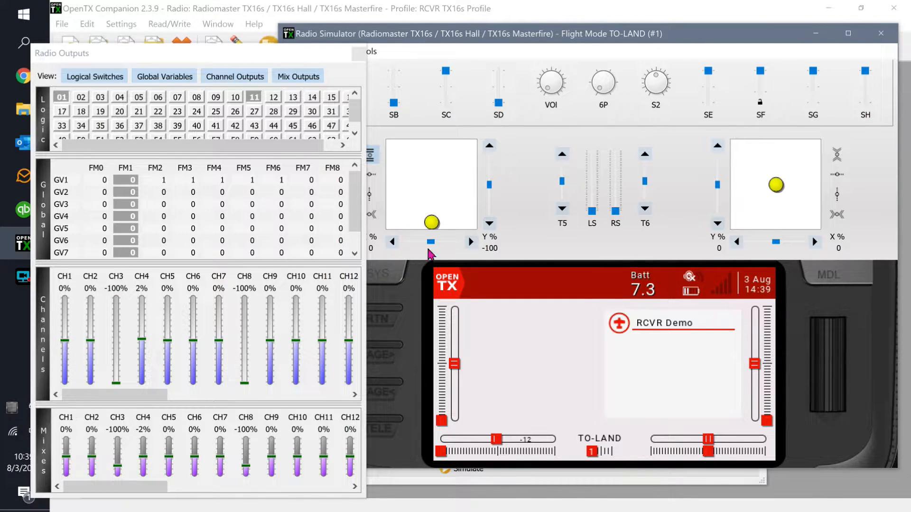
mouse_move(601, 78)
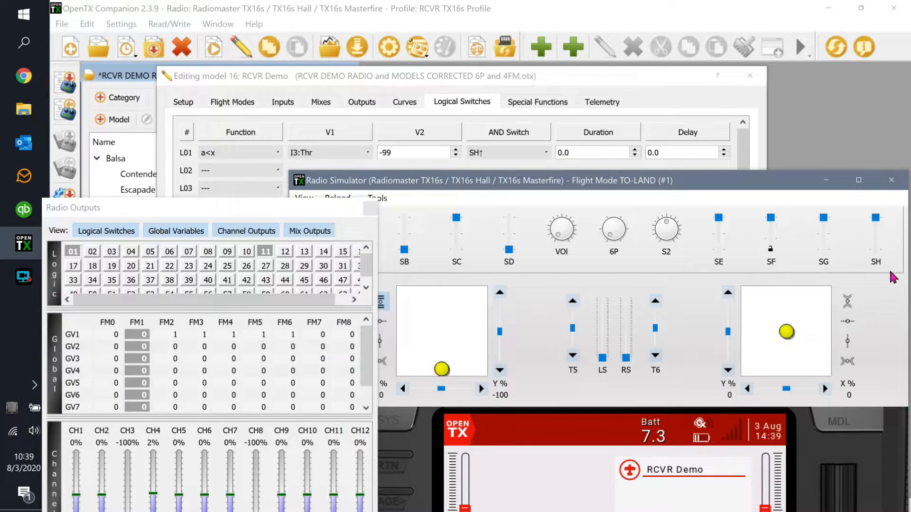
mouse_move(755, 192)
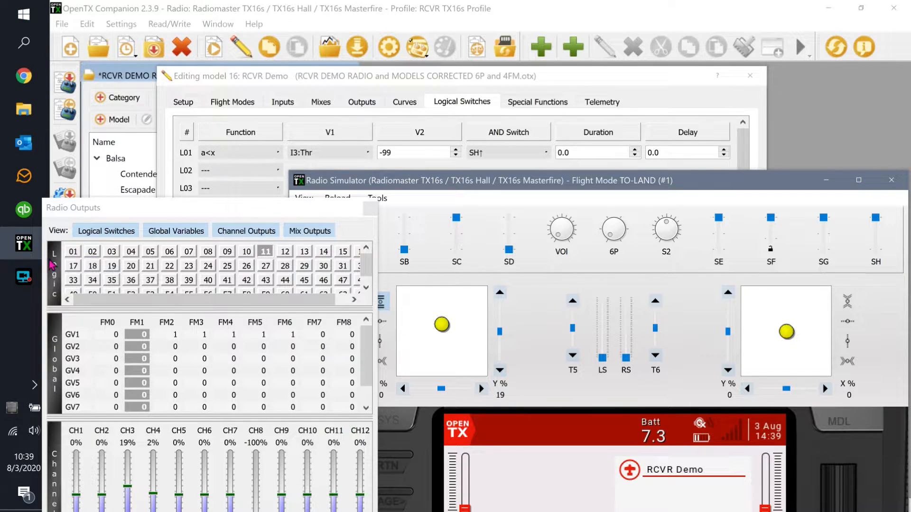
mouse_move(129, 494)
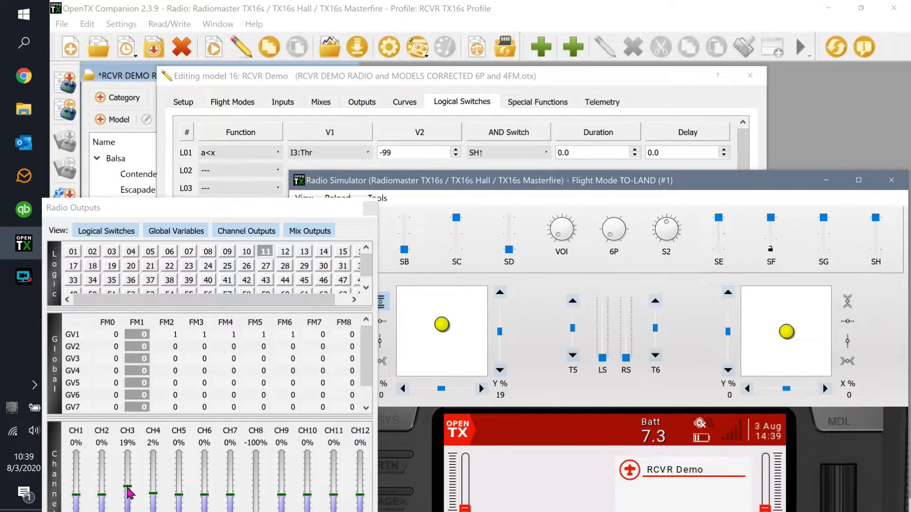
mouse_move(78, 258)
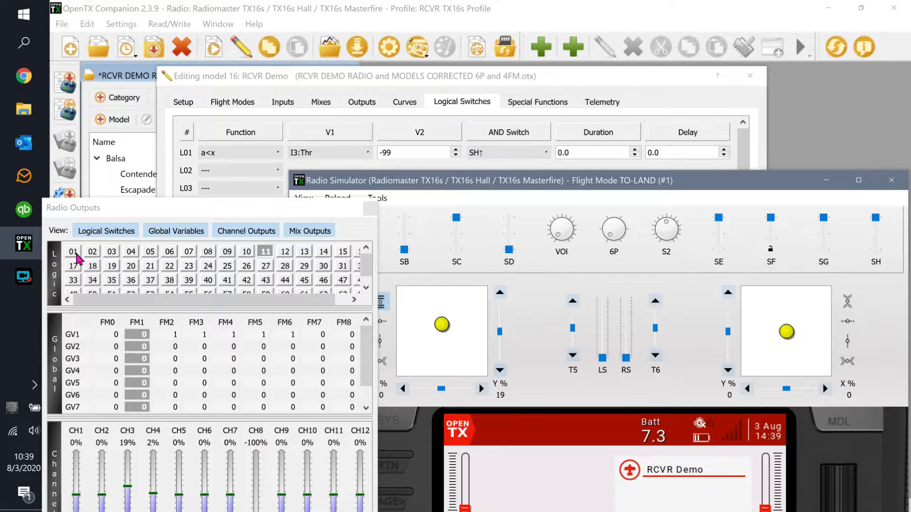
mouse_move(395, 157)
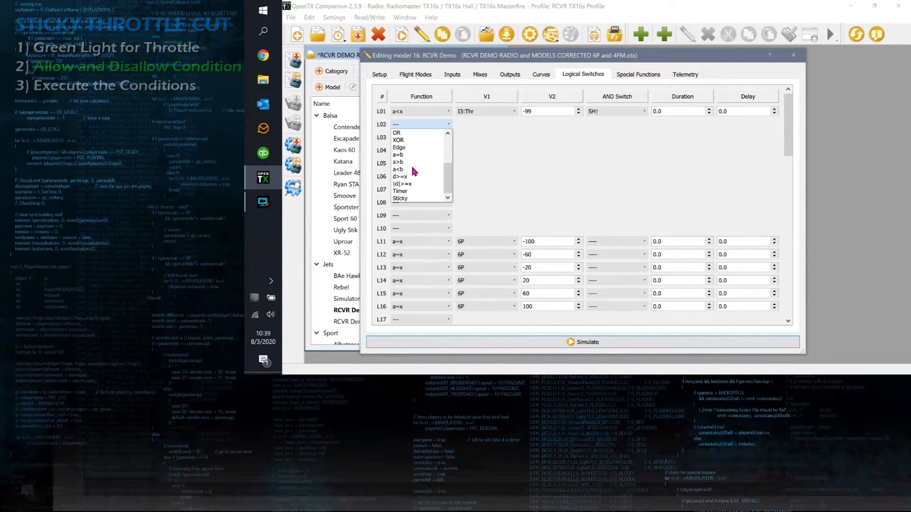
Make L02 a Sticky switch set by L01 and reset by SH↓, then relaunch the simulator.
left_click(400, 198)
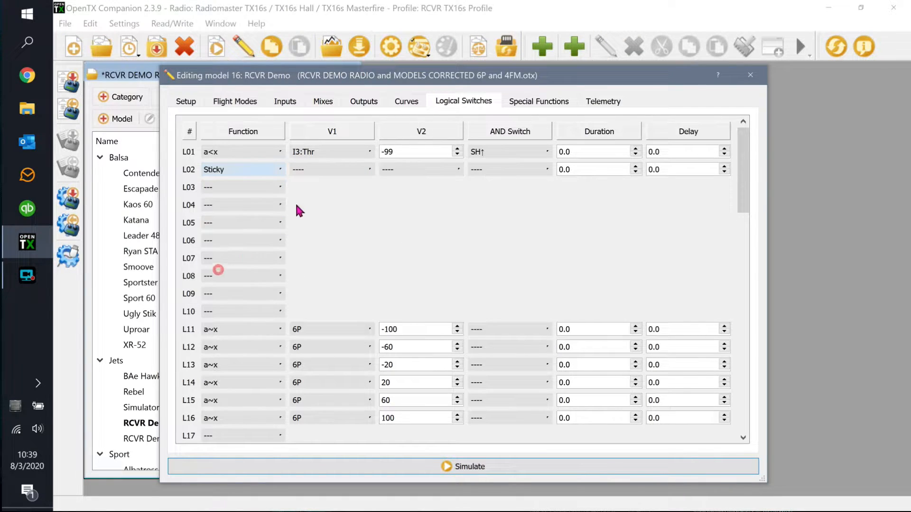
left_click(331, 169)
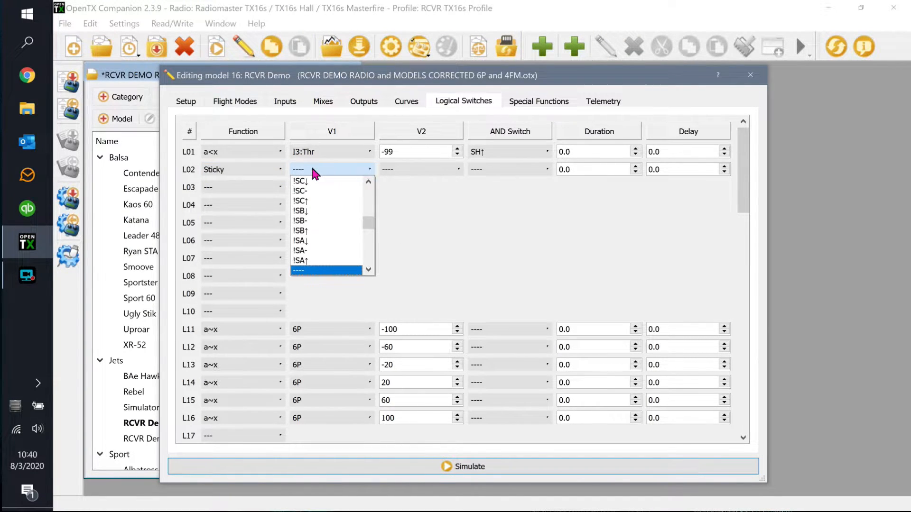
scroll("down", 3)
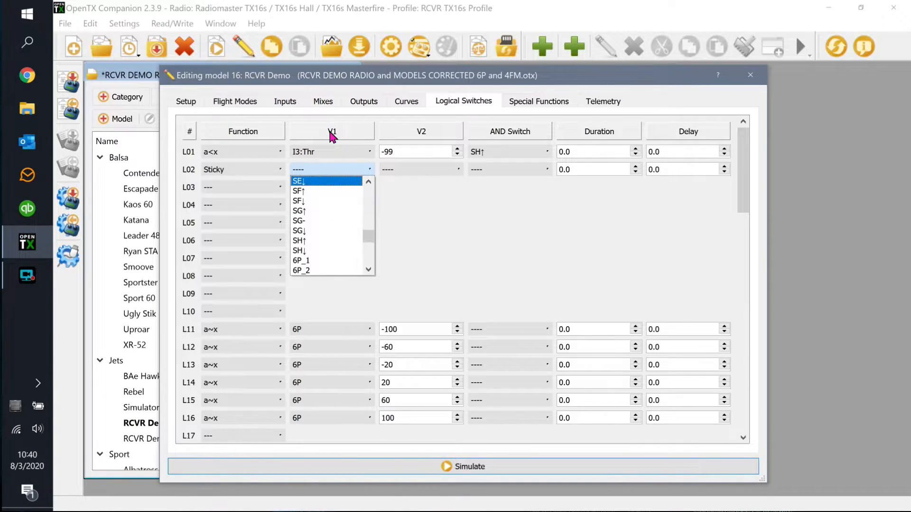
mouse_move(420, 141)
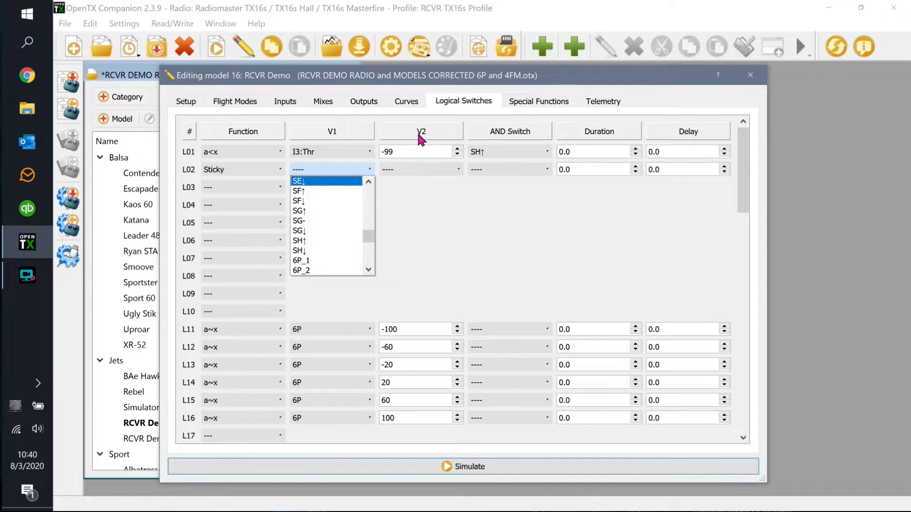
mouse_move(383, 137)
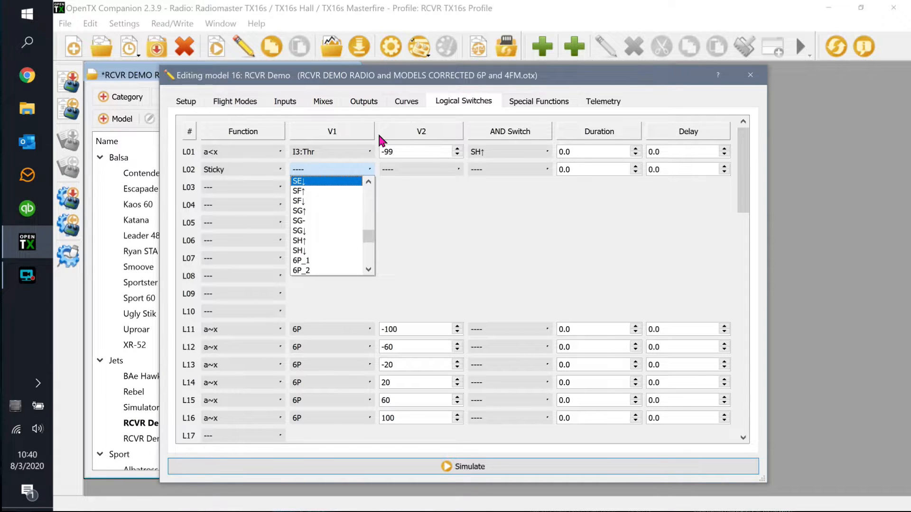
scroll("down", 3)
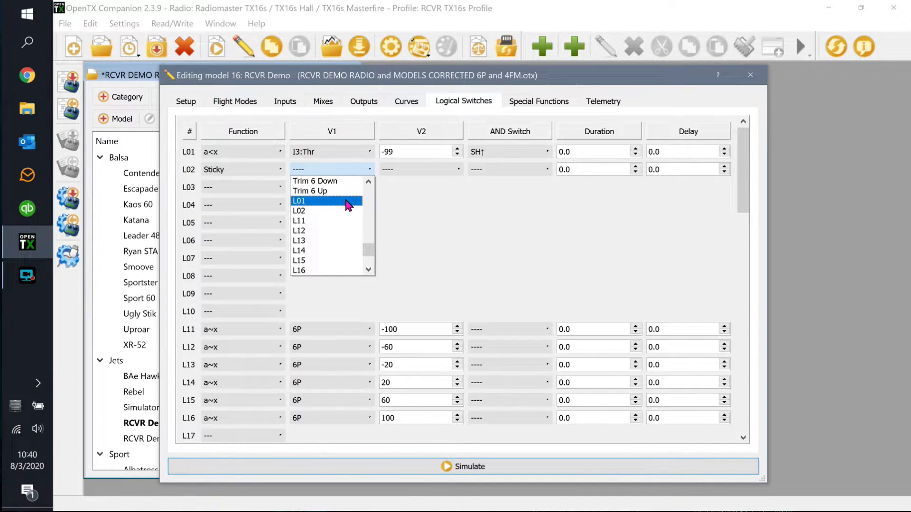
left_click(300, 201)
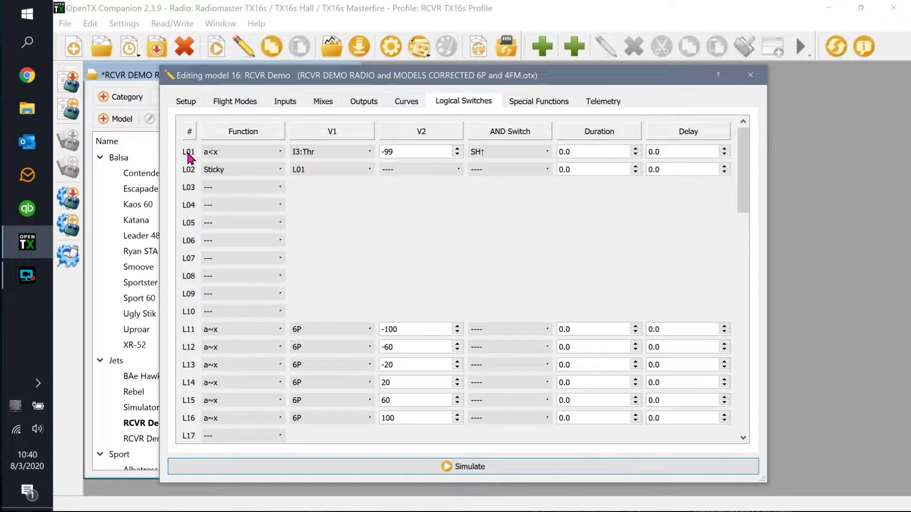
mouse_move(194, 162)
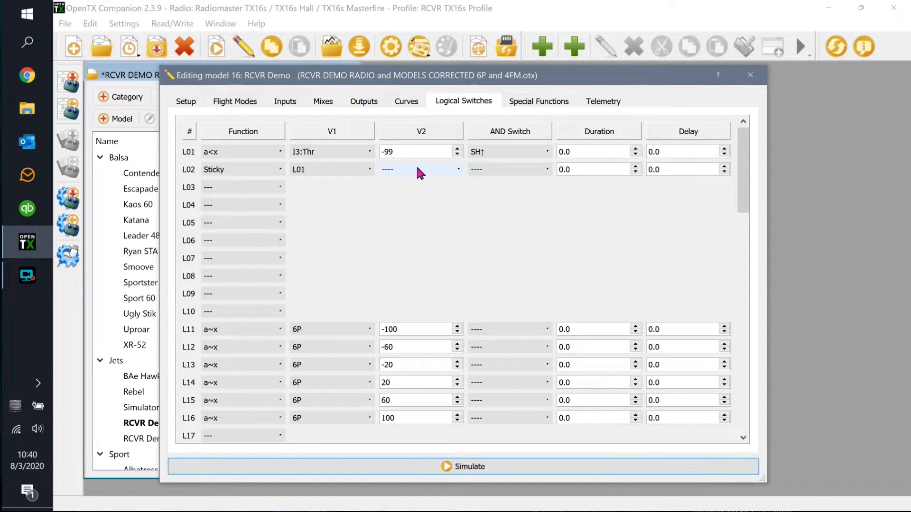
left_click(421, 169)
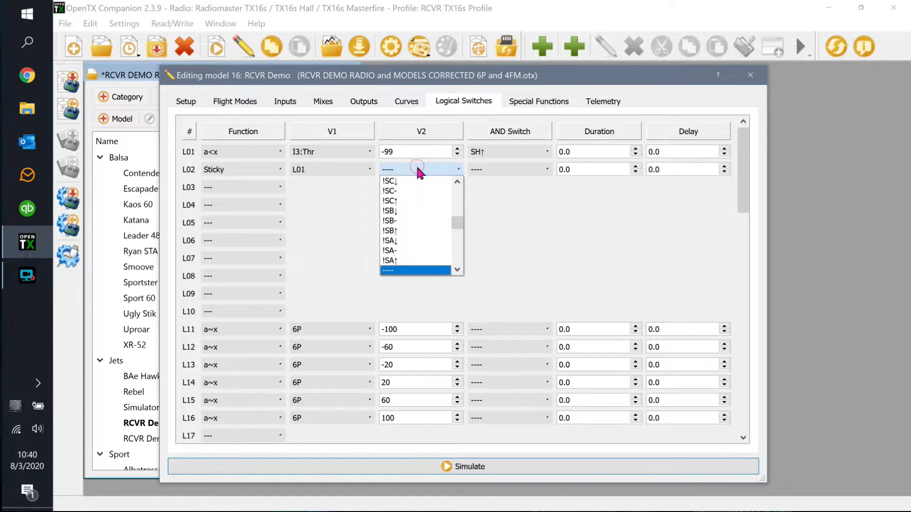
scroll("down", 3)
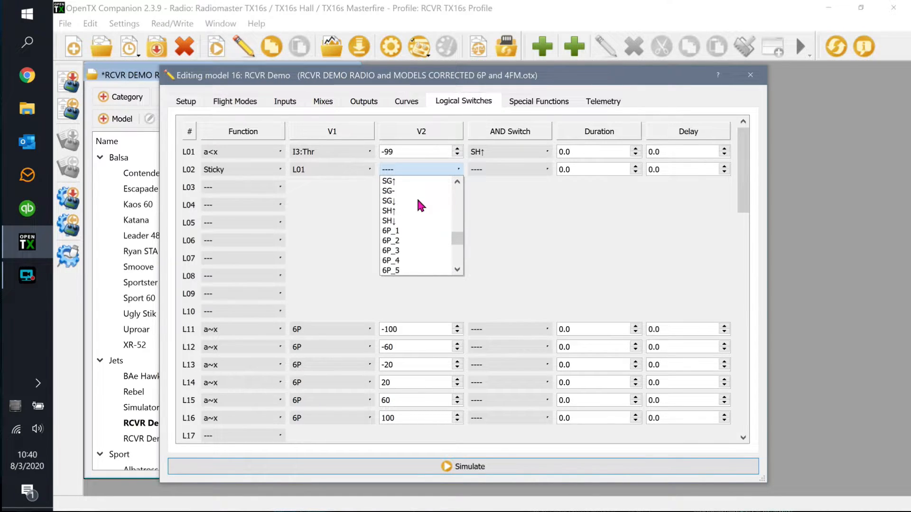
mouse_move(389, 222)
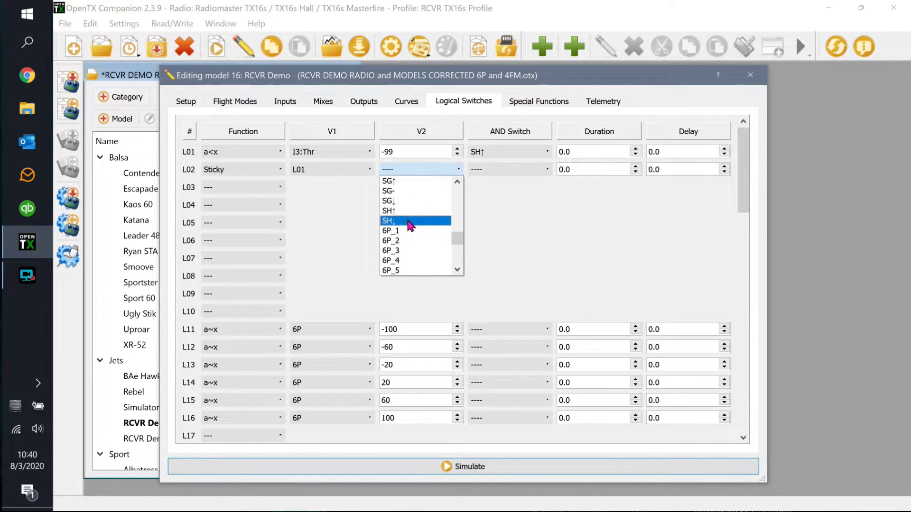
left_click(389, 220)
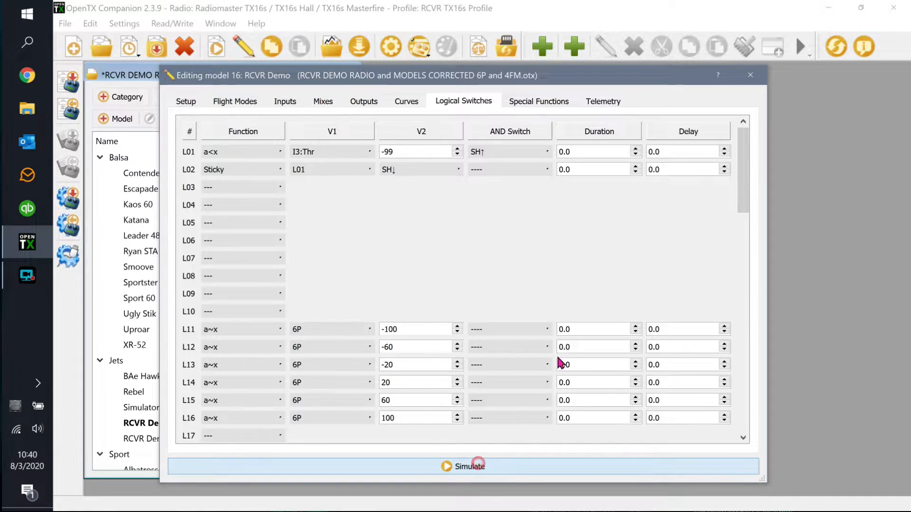
left_click(463, 466)
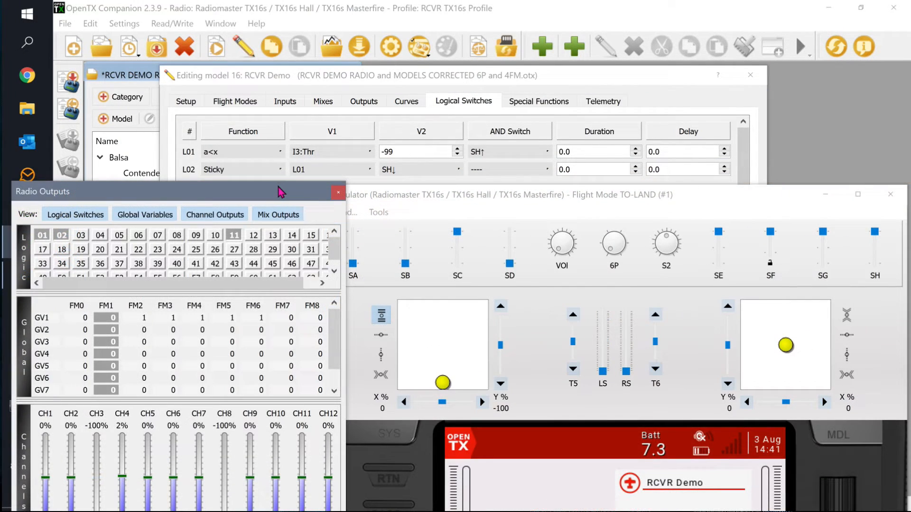
mouse_move(215, 154)
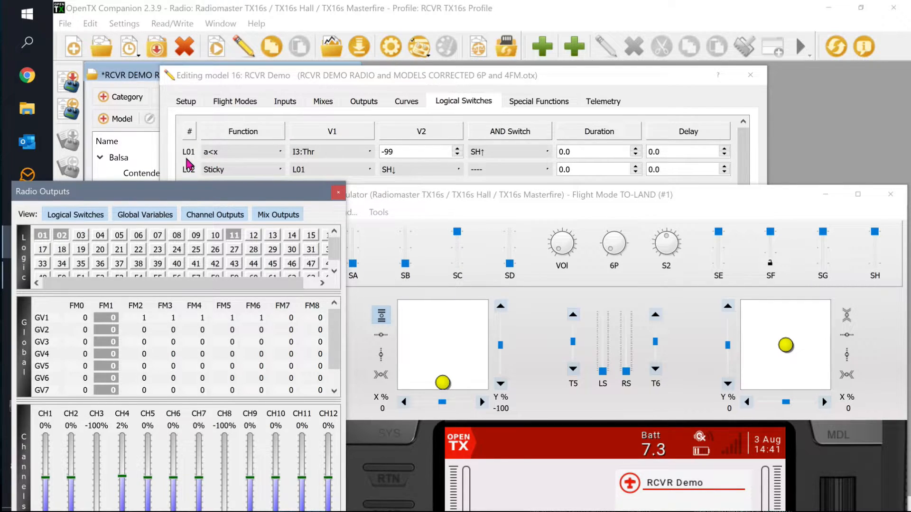
mouse_move(39, 238)
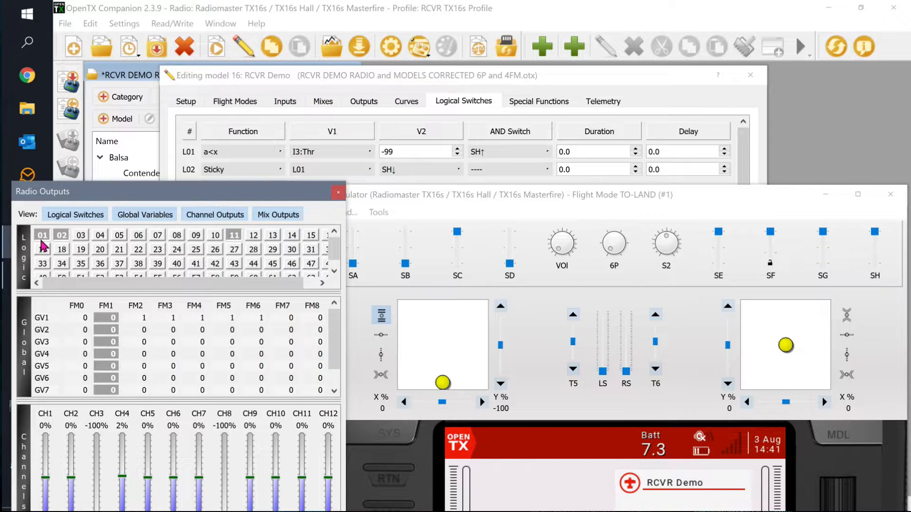
mouse_move(492, 166)
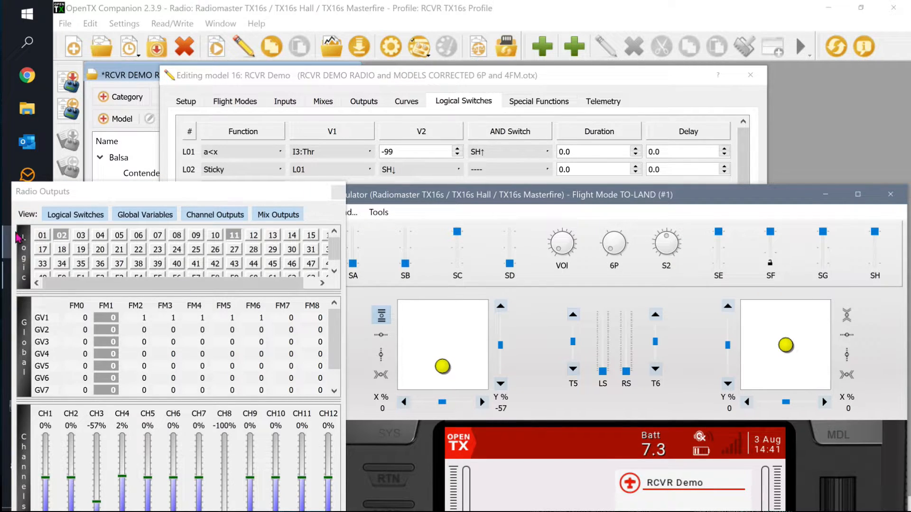
mouse_move(49, 241)
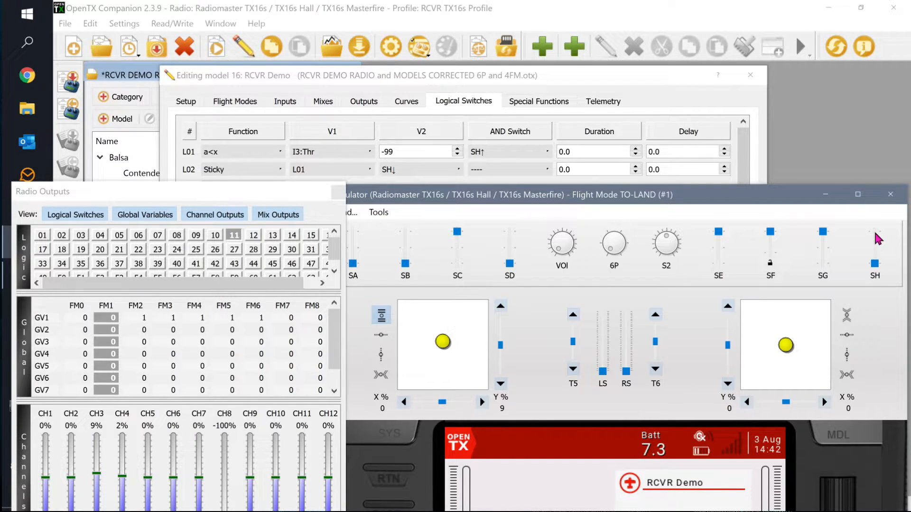
mouse_move(23, 270)
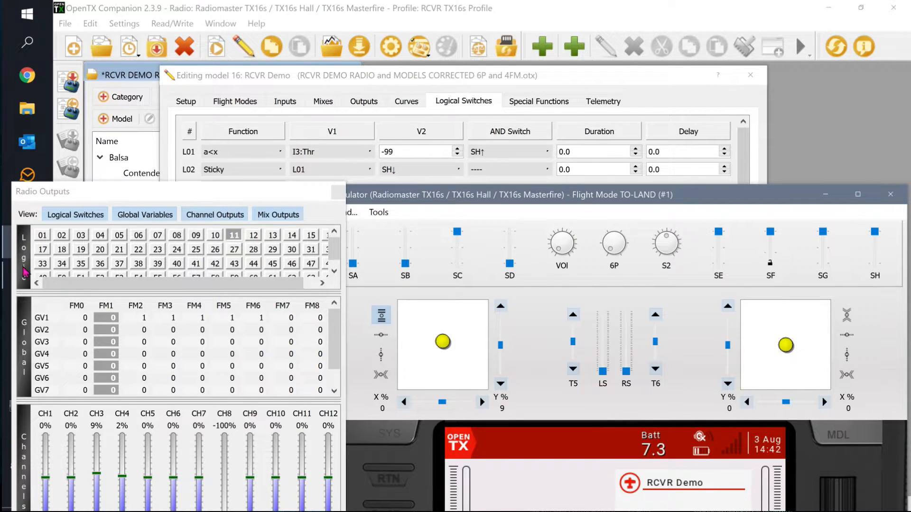
mouse_move(57, 243)
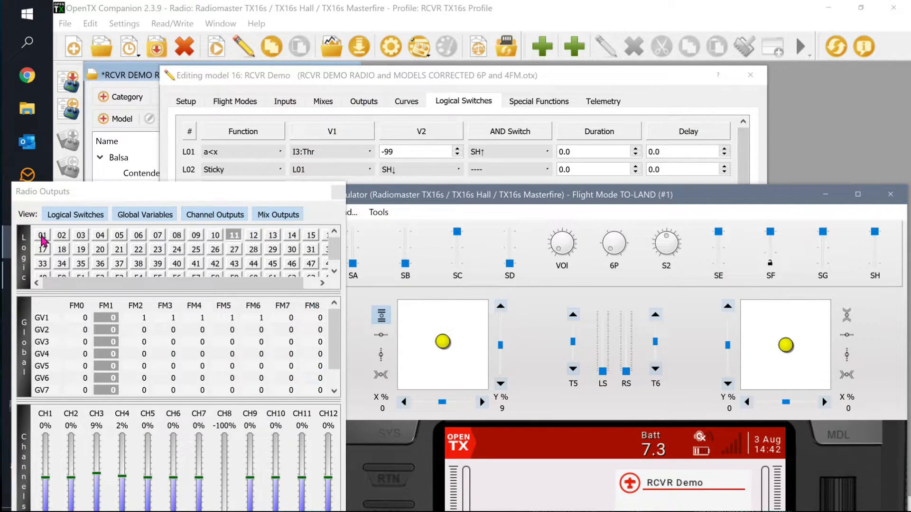
mouse_move(62, 256)
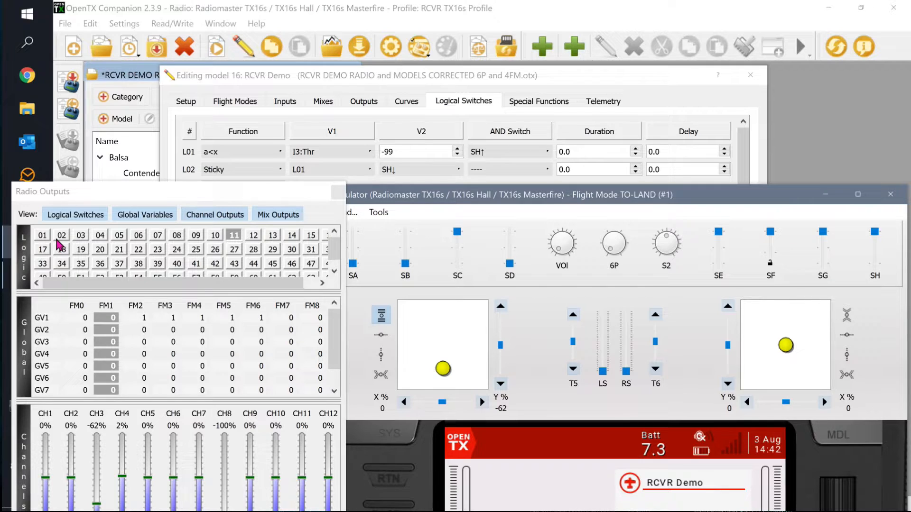
mouse_move(305, 178)
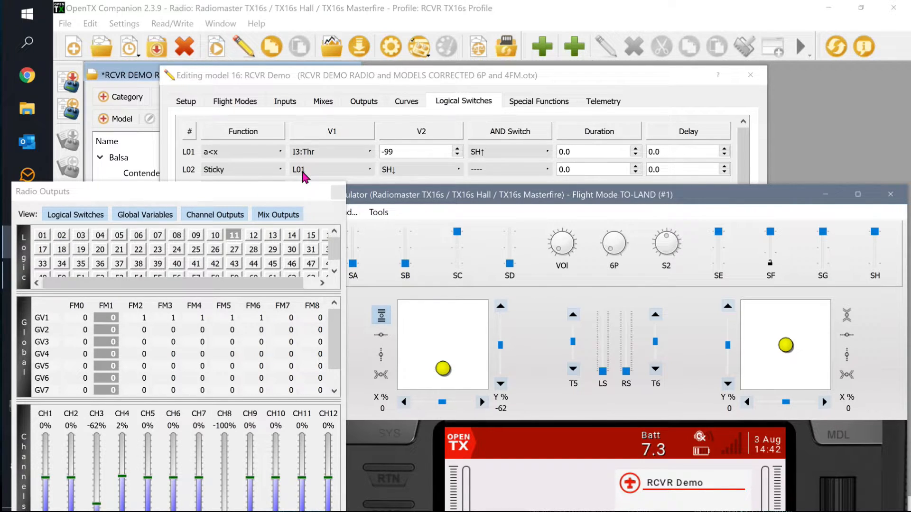
mouse_move(440, 365)
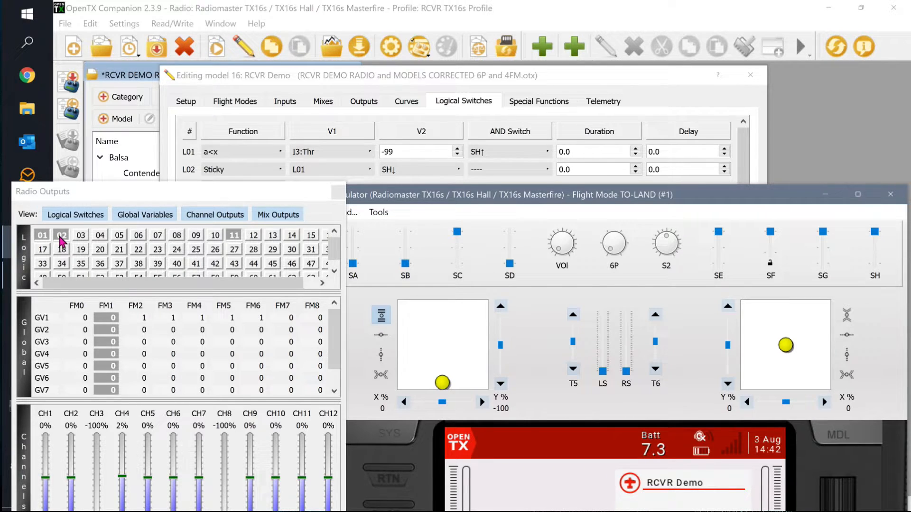
mouse_move(409, 141)
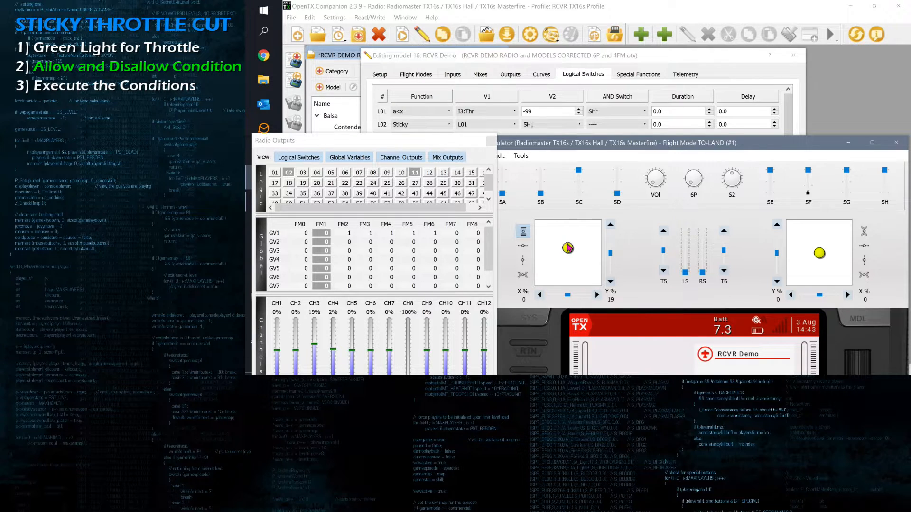
mouse_move(535, 182)
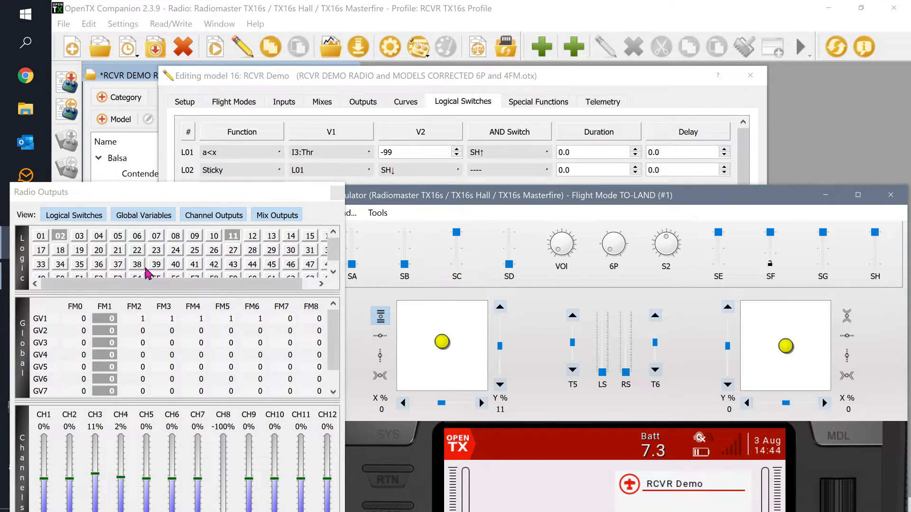
mouse_move(64, 244)
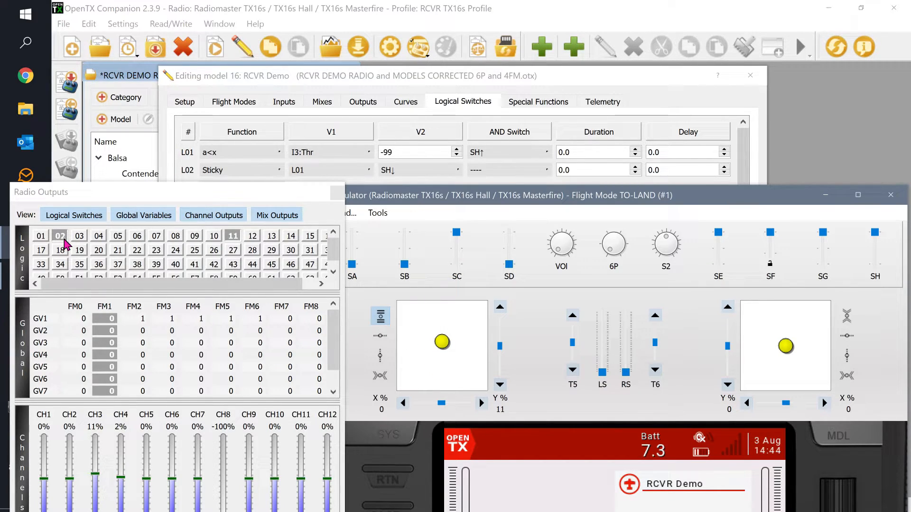
mouse_move(883, 266)
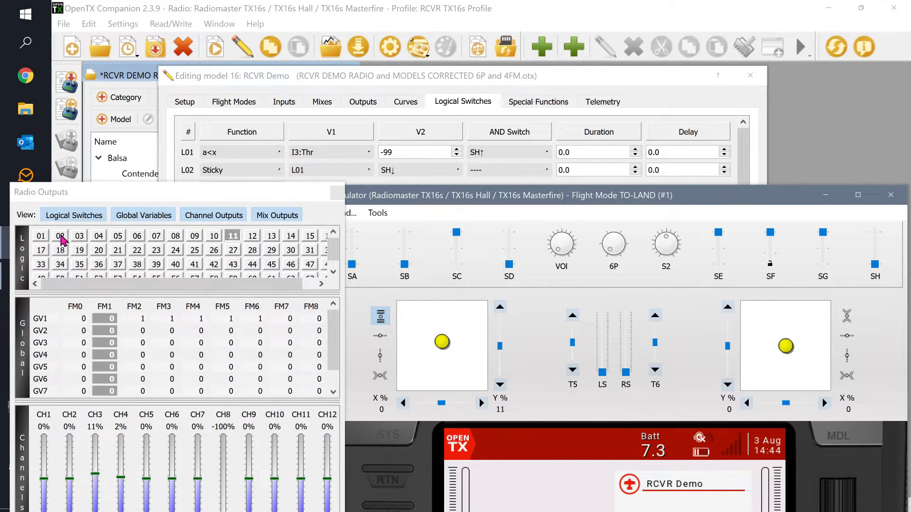
mouse_move(301, 177)
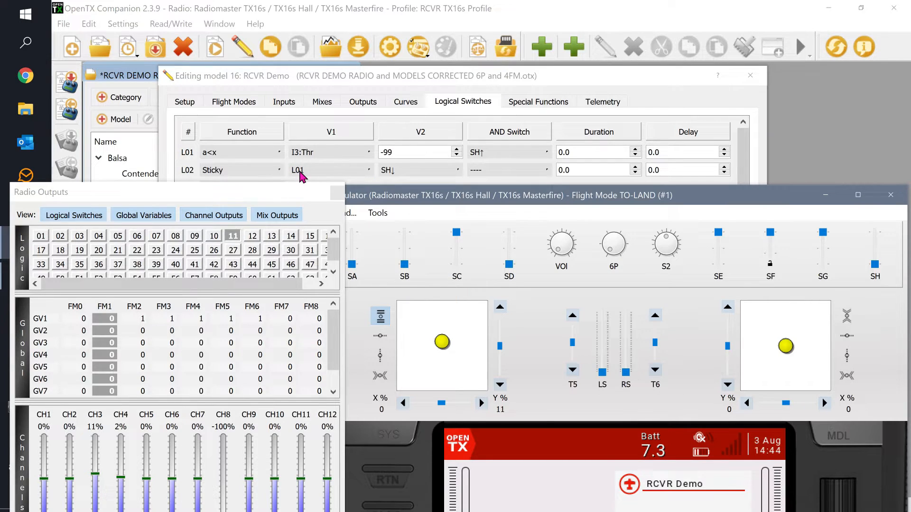
mouse_move(860, 238)
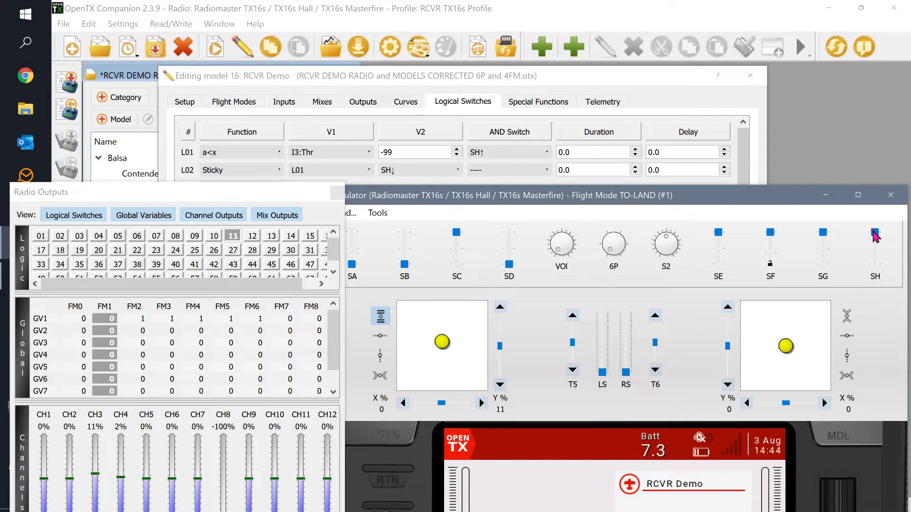
mouse_move(55, 244)
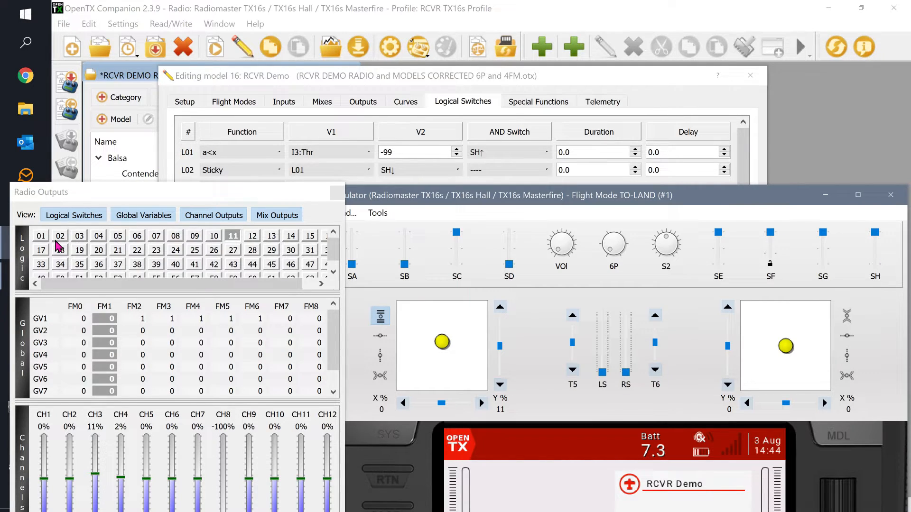
mouse_move(41, 236)
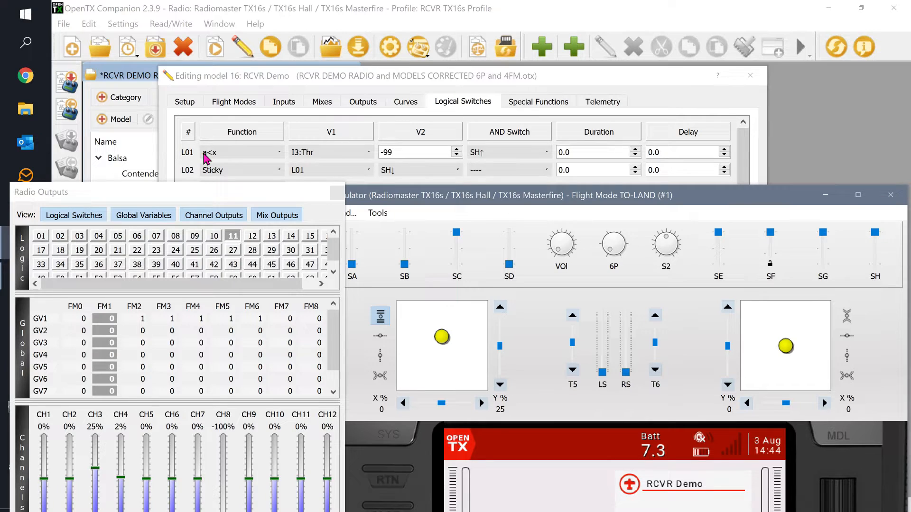
mouse_move(417, 232)
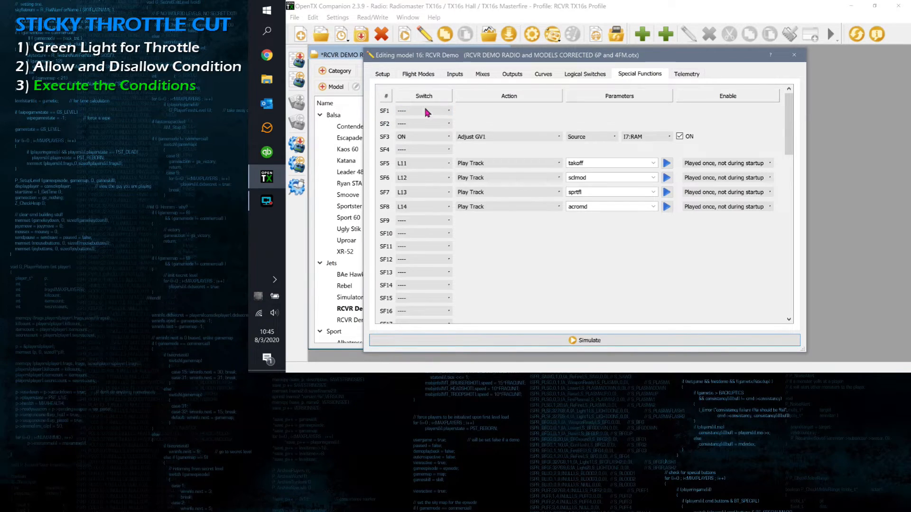
Set SF1 on !L02 to override CH3:Thr to -100, enable it, and relaunch the simulator.
left_click(422, 110)
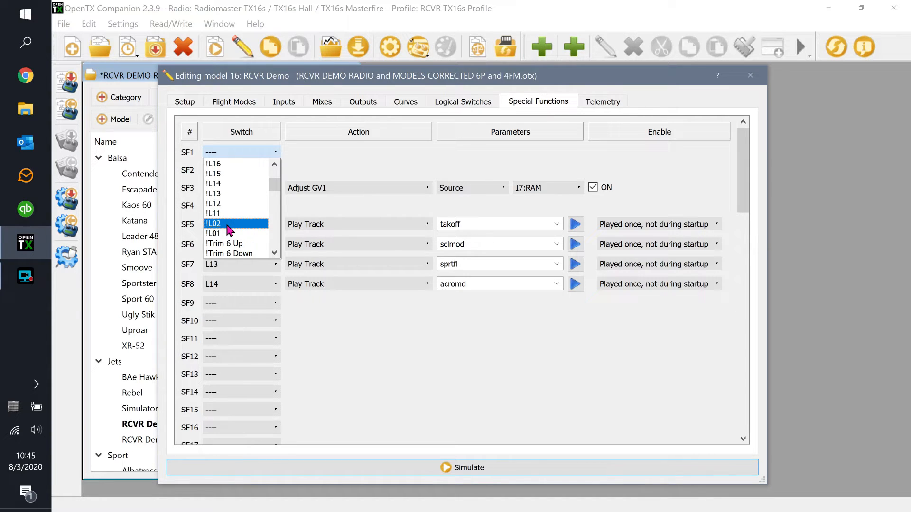
mouse_move(211, 231)
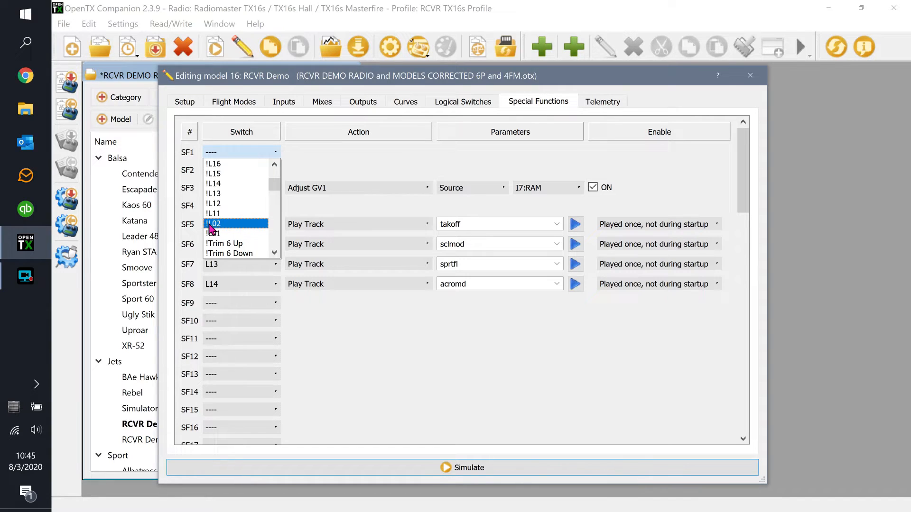
left_click(215, 224)
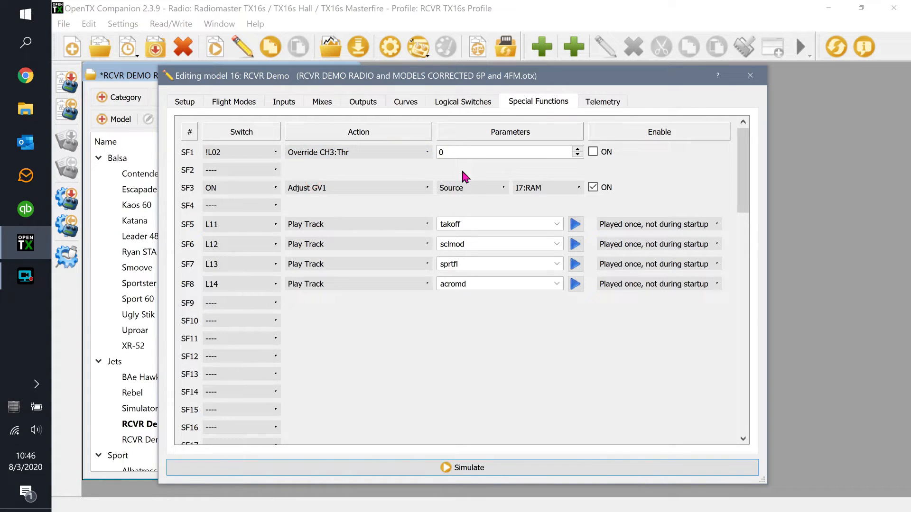
left_click(502, 152)
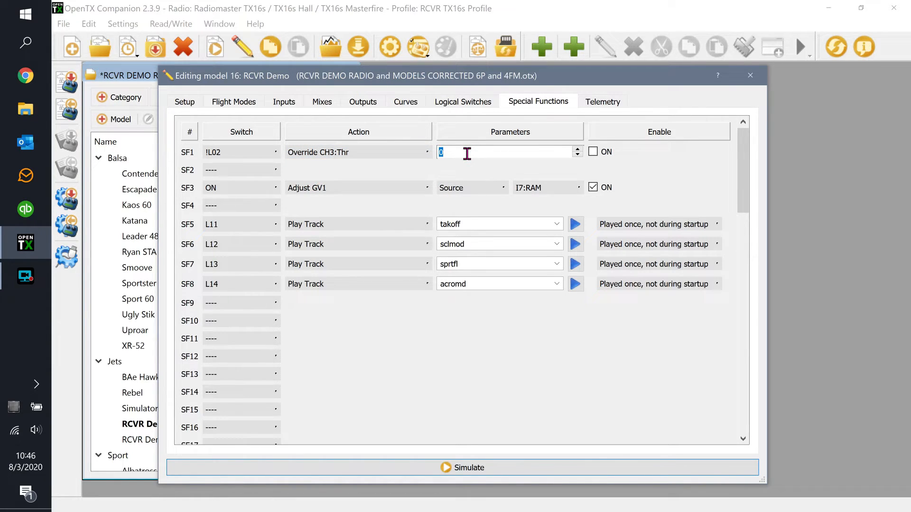
type("-100")
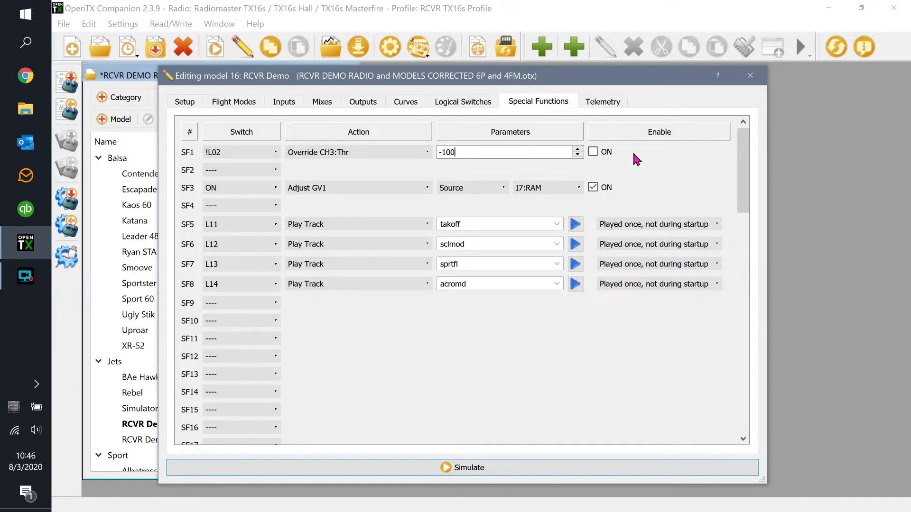
left_click(593, 152)
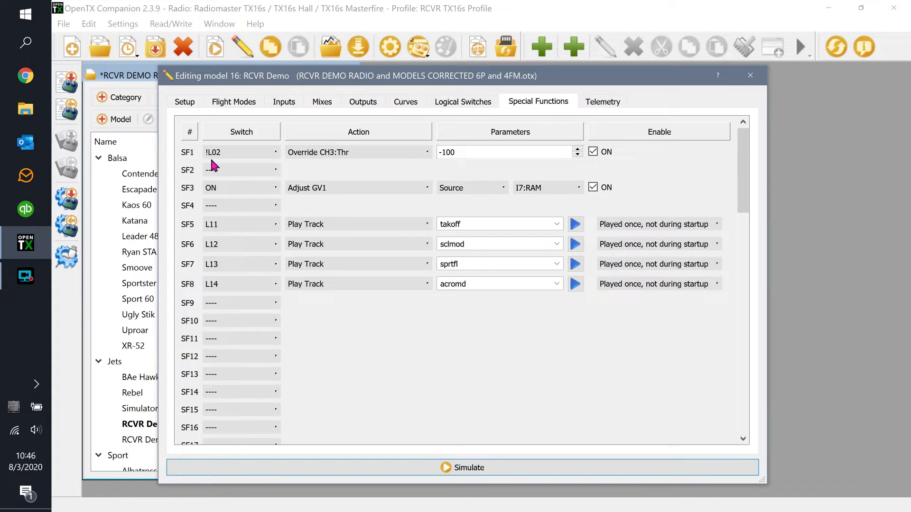
mouse_move(551, 150)
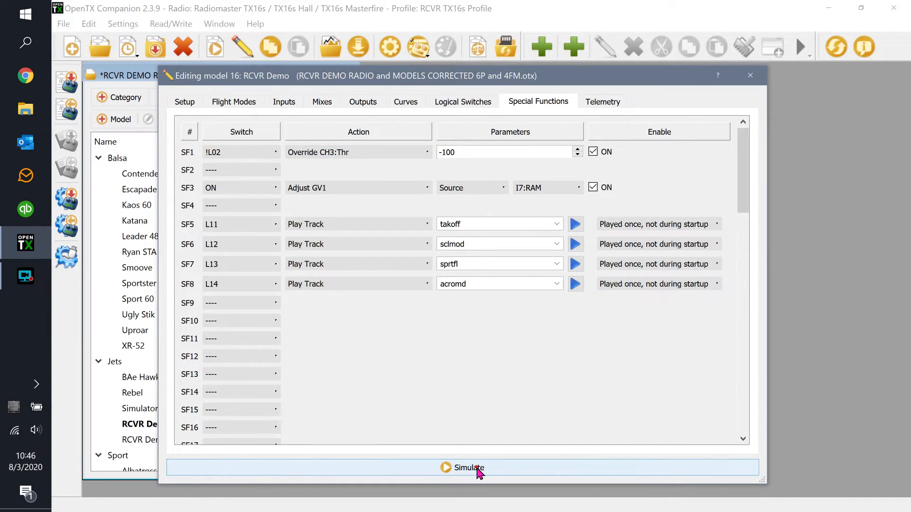
left_click(468, 468)
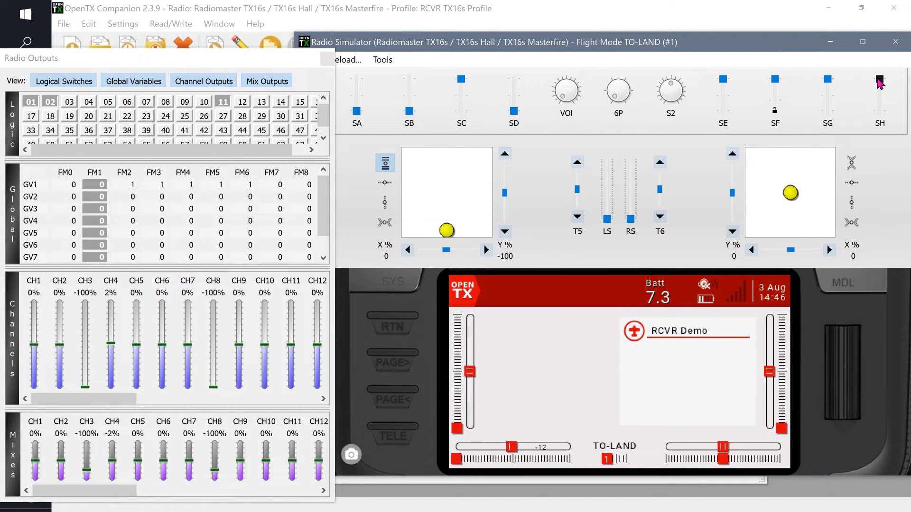
mouse_move(437, 238)
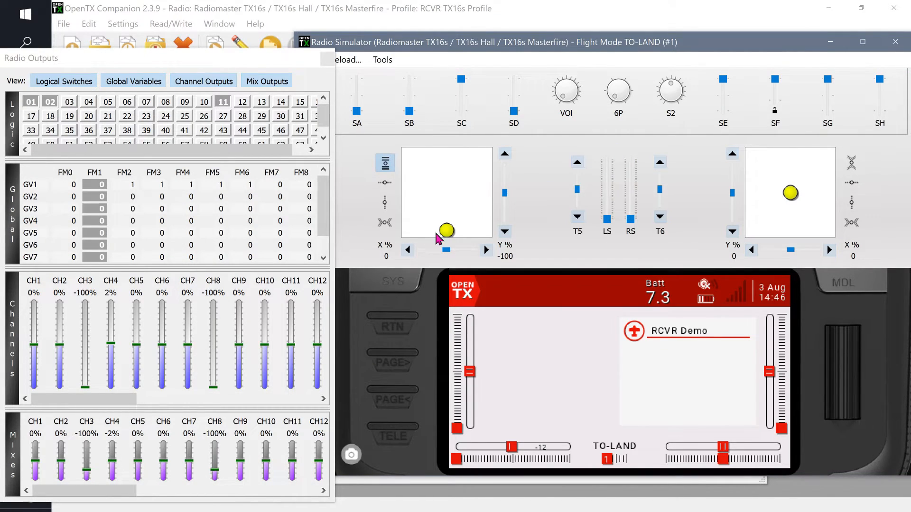
mouse_move(863, 103)
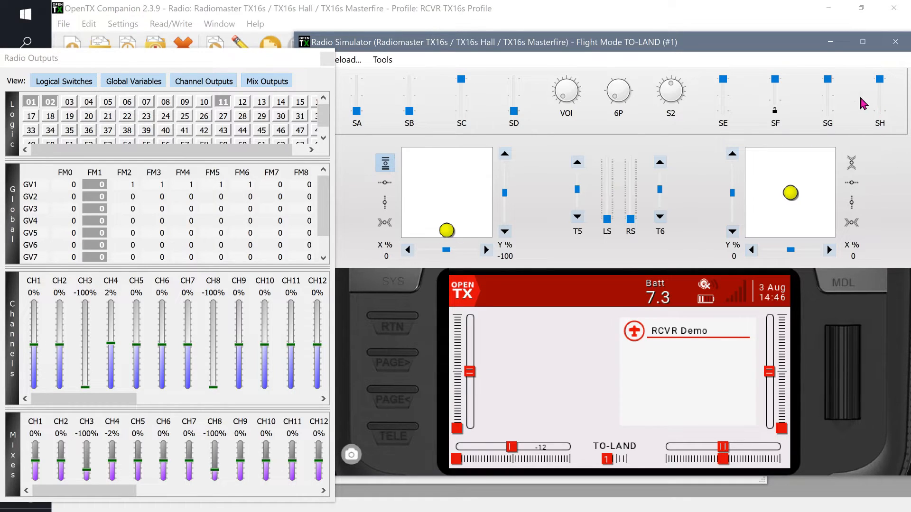
Flip SH in the simulator to re-engage the throttle cut on CH3.
left_click(879, 109)
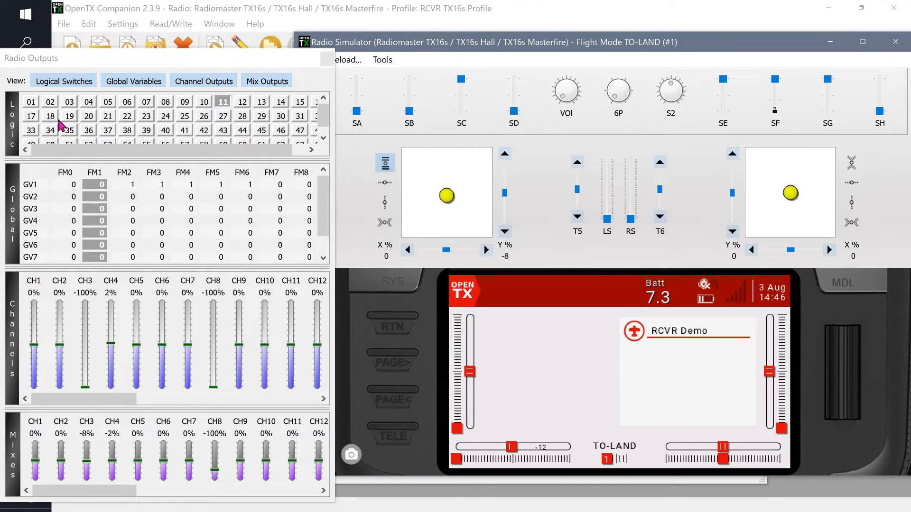
mouse_move(443, 201)
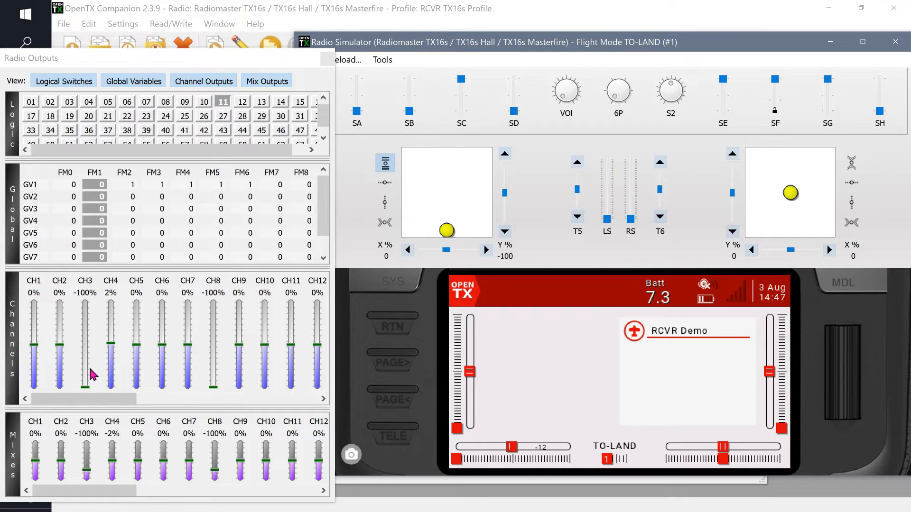
mouse_move(81, 374)
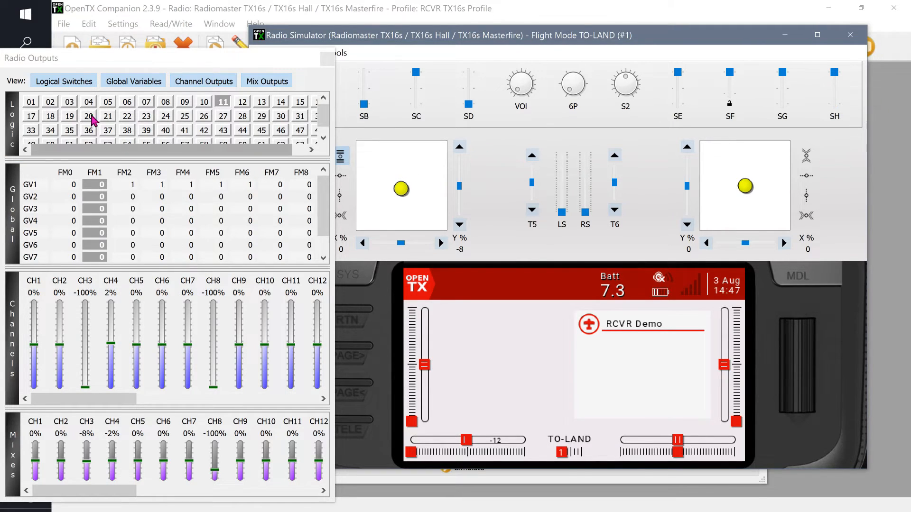
mouse_move(46, 109)
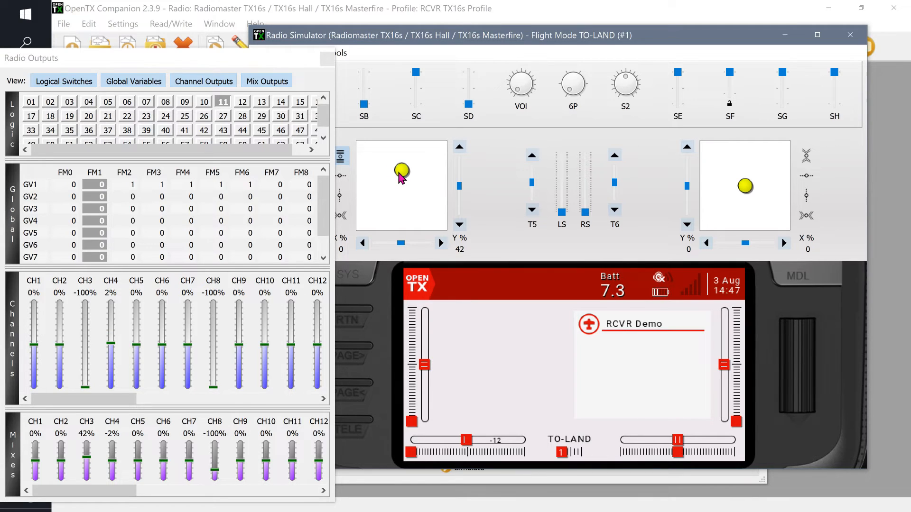
mouse_move(638, 156)
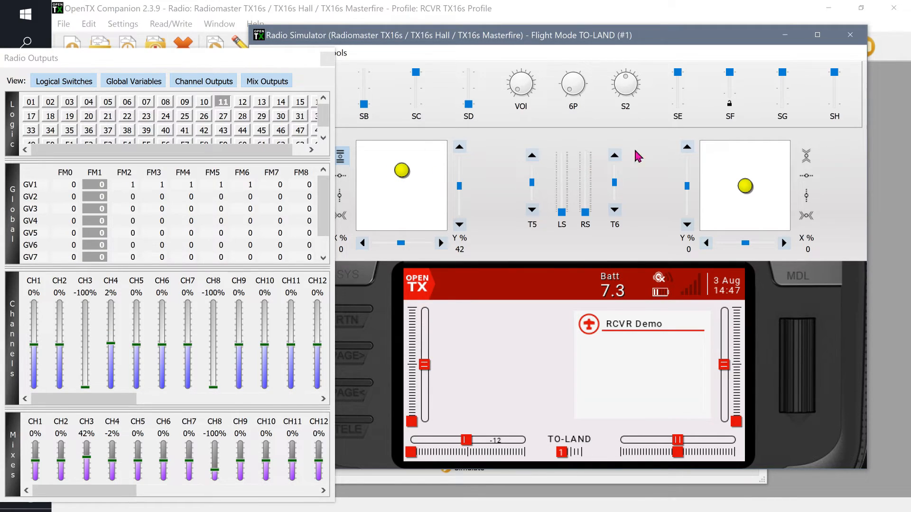
mouse_move(401, 174)
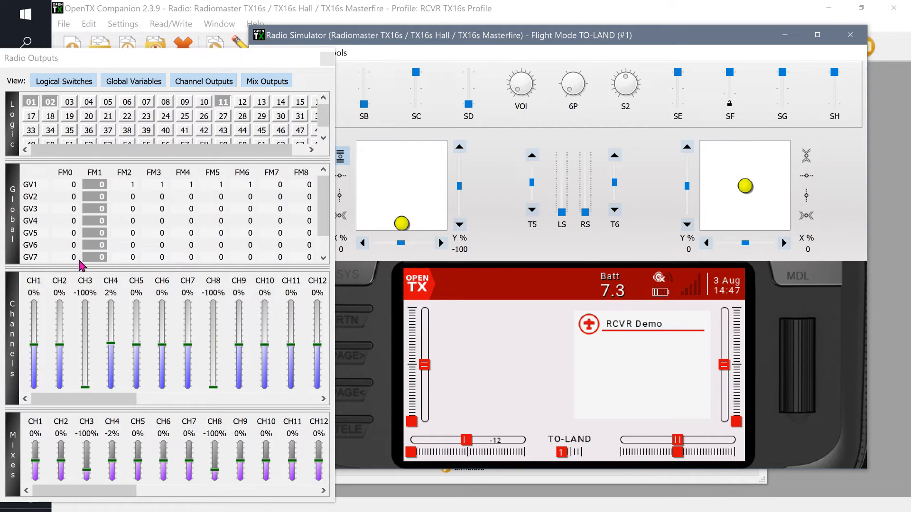
mouse_move(404, 227)
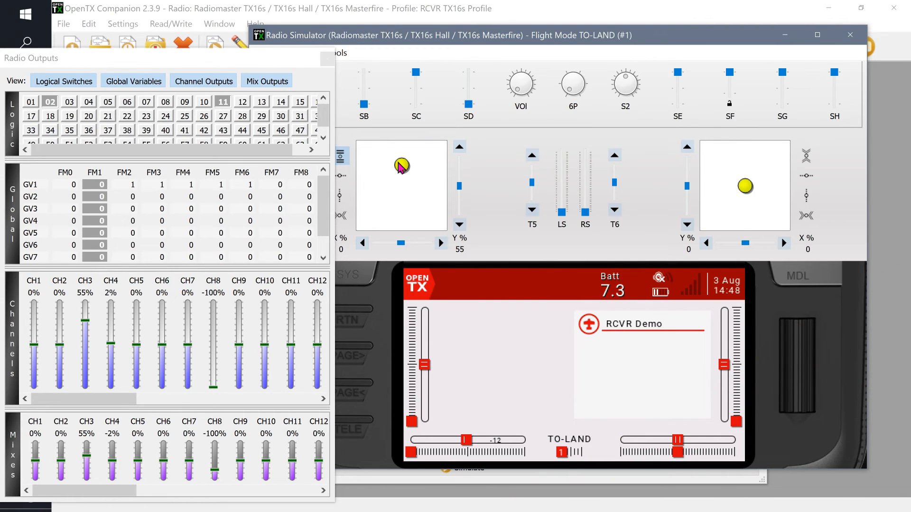
mouse_move(243, 64)
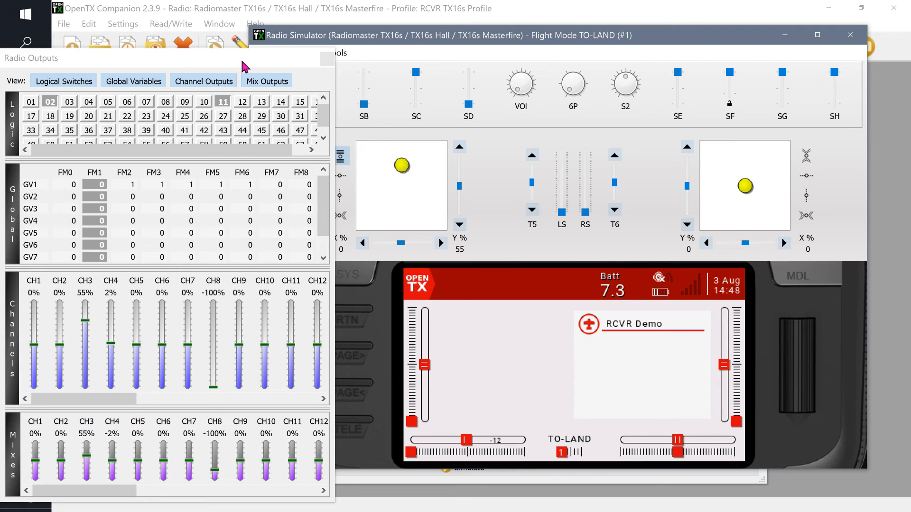